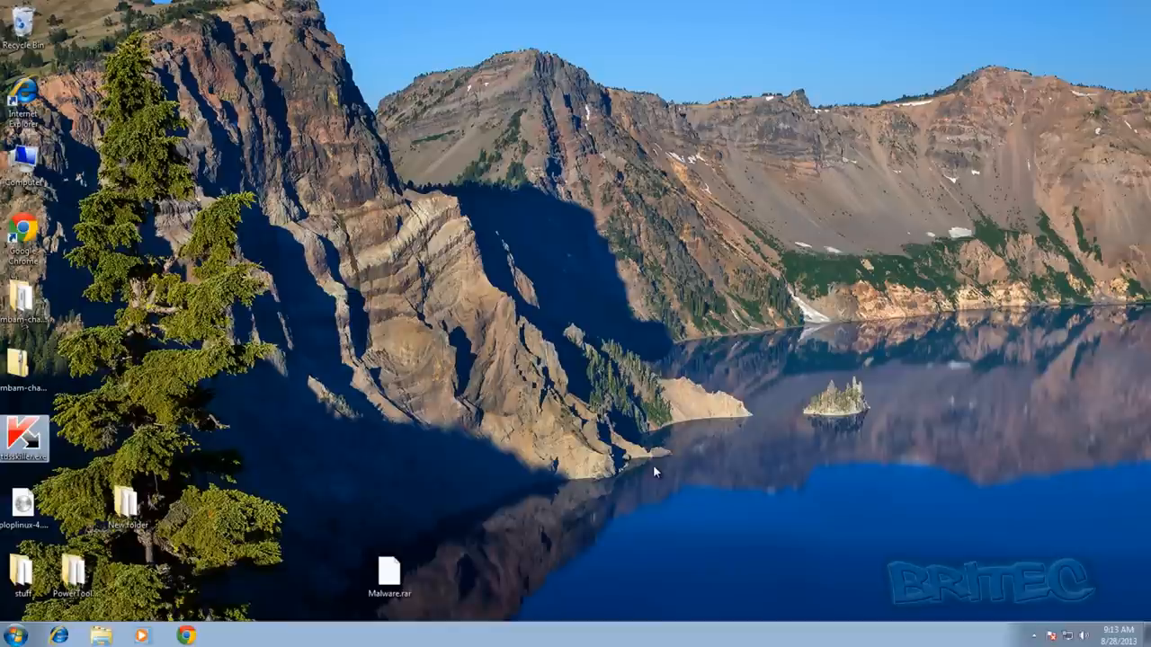
mouse_move(268, 236)
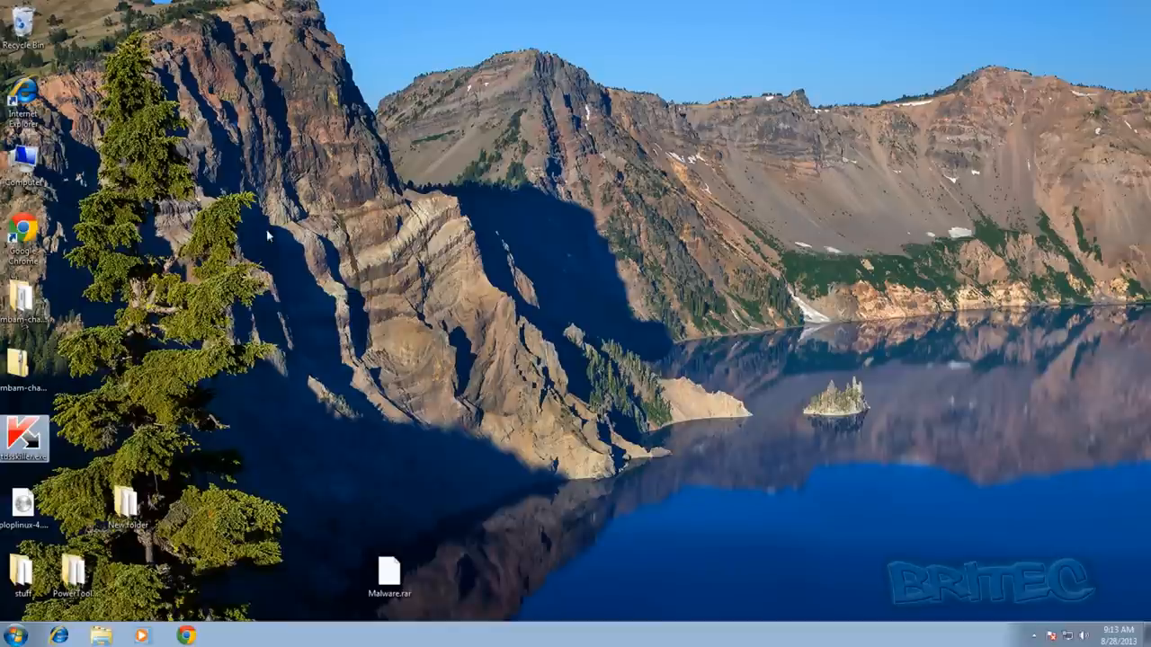
- Drag tdsskiller.exe from the left icon column to the centre of the desktop
left_click_drag(23, 437, 504, 270)
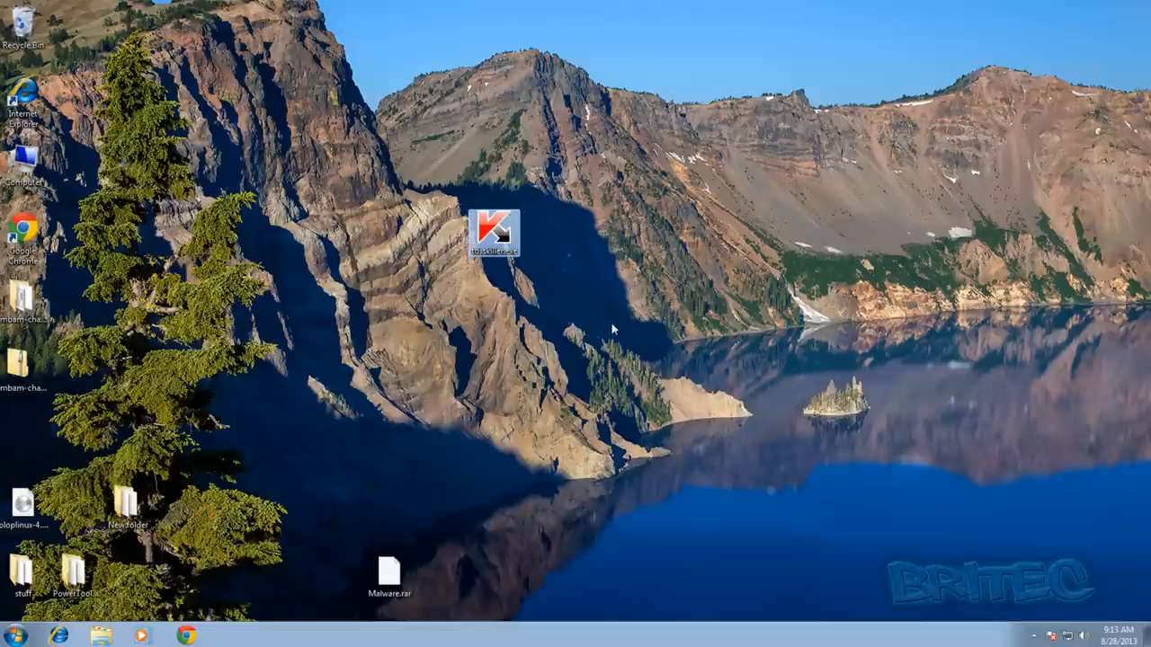
mouse_move(605, 317)
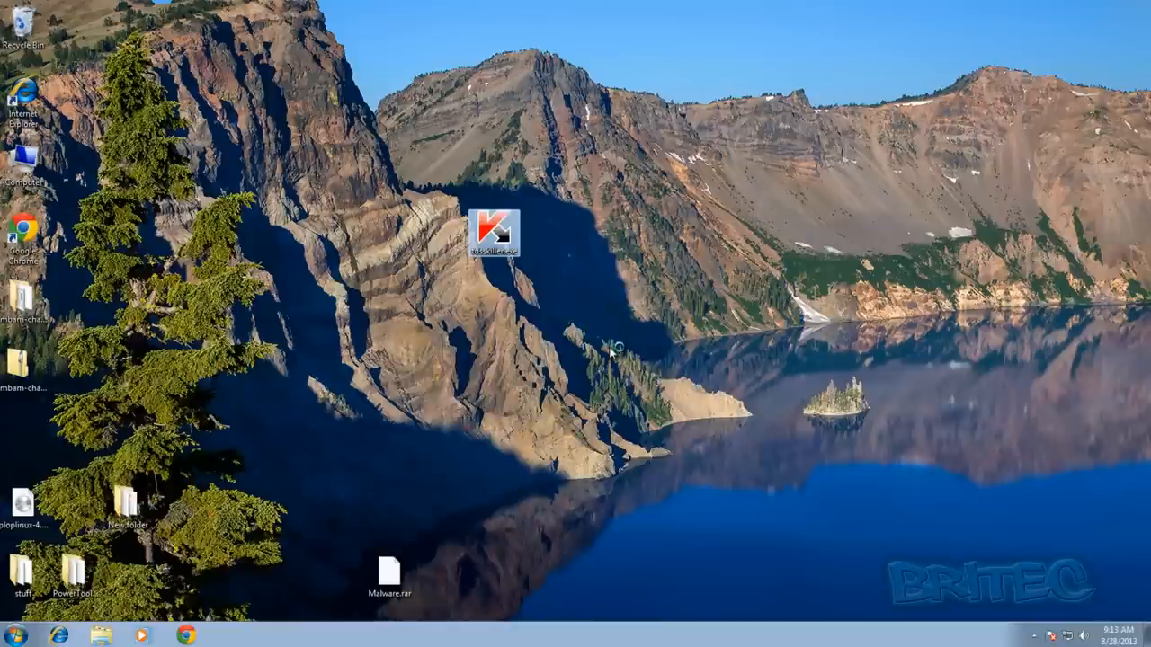
- Launch TDSSKiller, enable digital signature verification and TDLFS detection, then start a rootkit scan
double_click(492, 232)
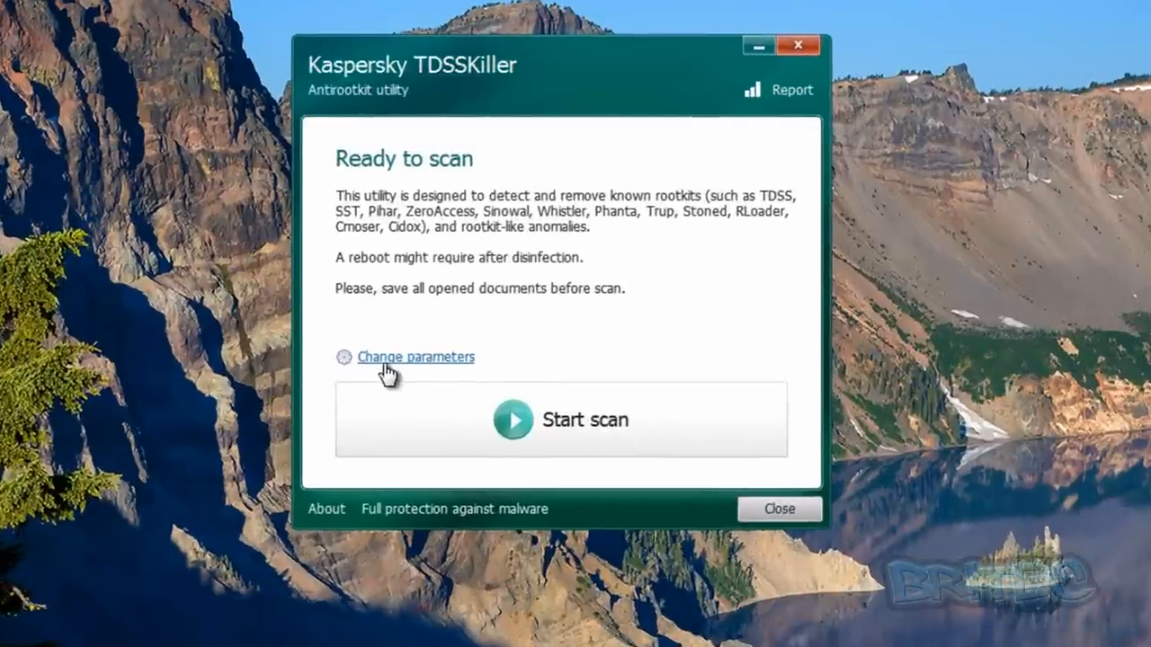
left_click(416, 357)
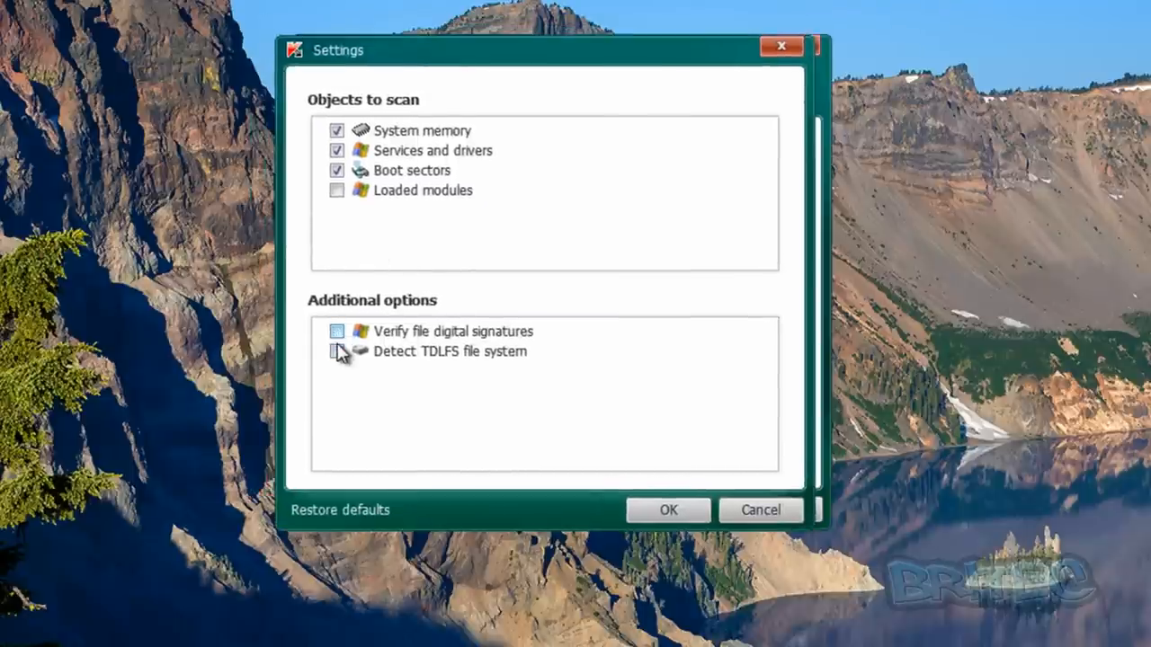
left_click(336, 331)
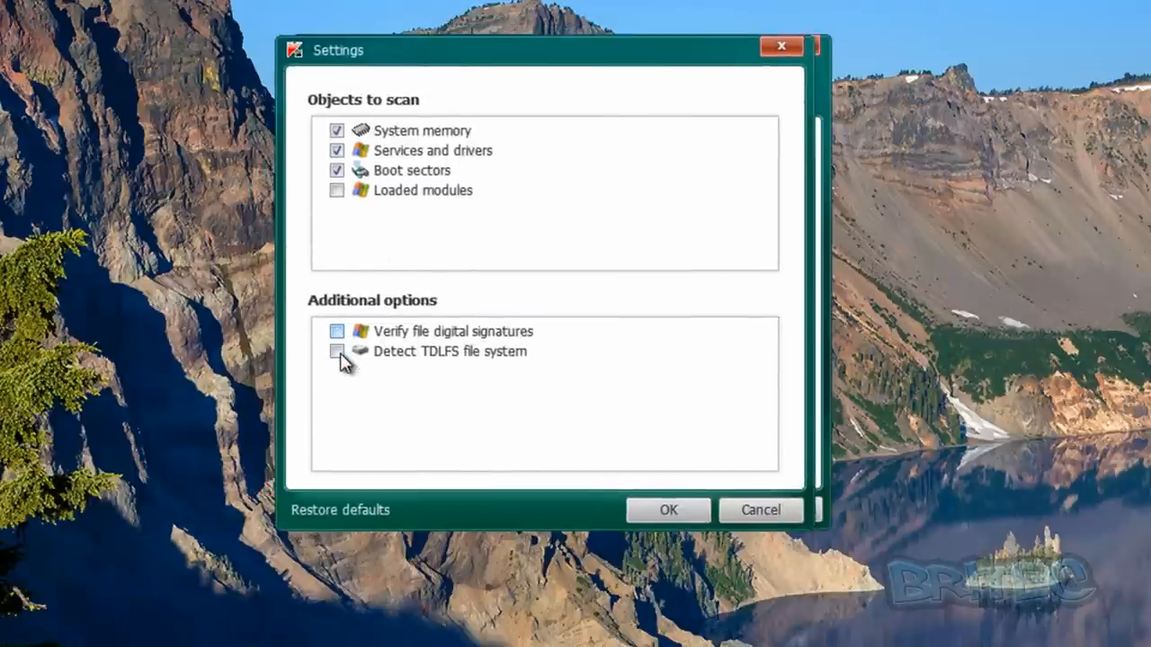
left_click(336, 352)
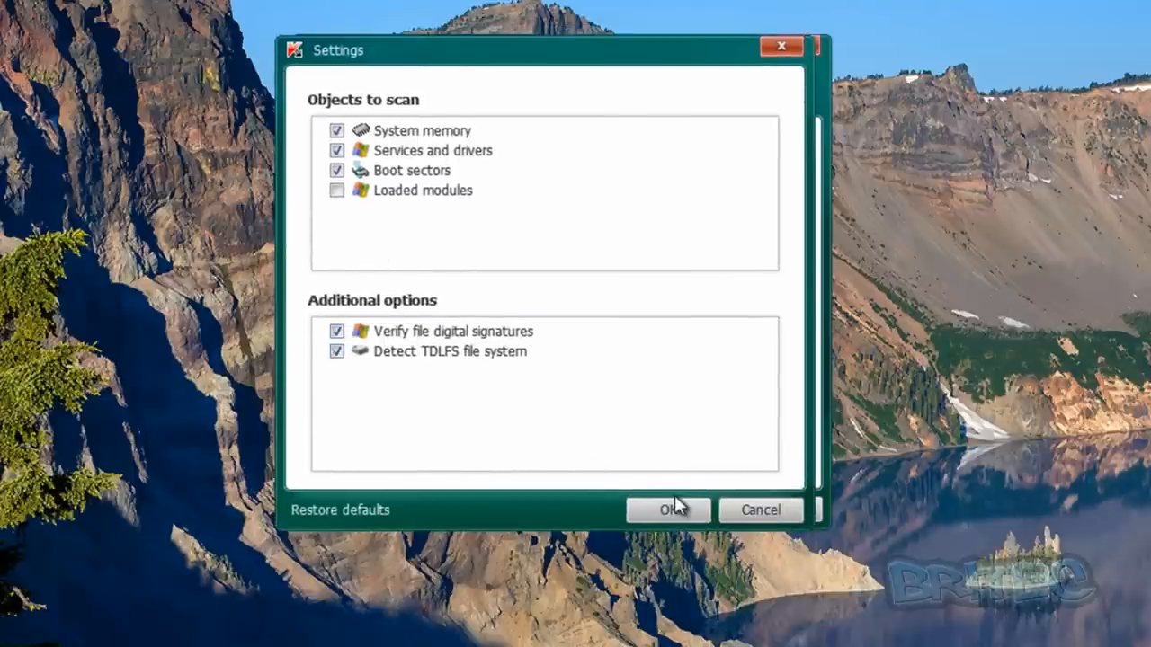
left_click(667, 510)
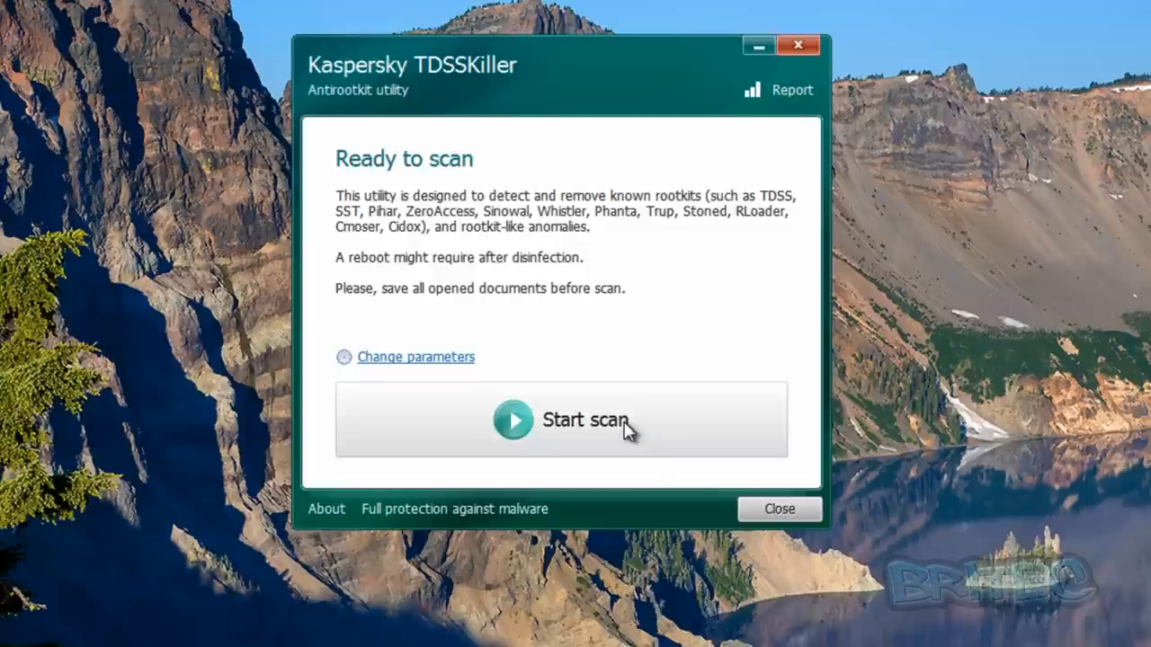
left_click(562, 420)
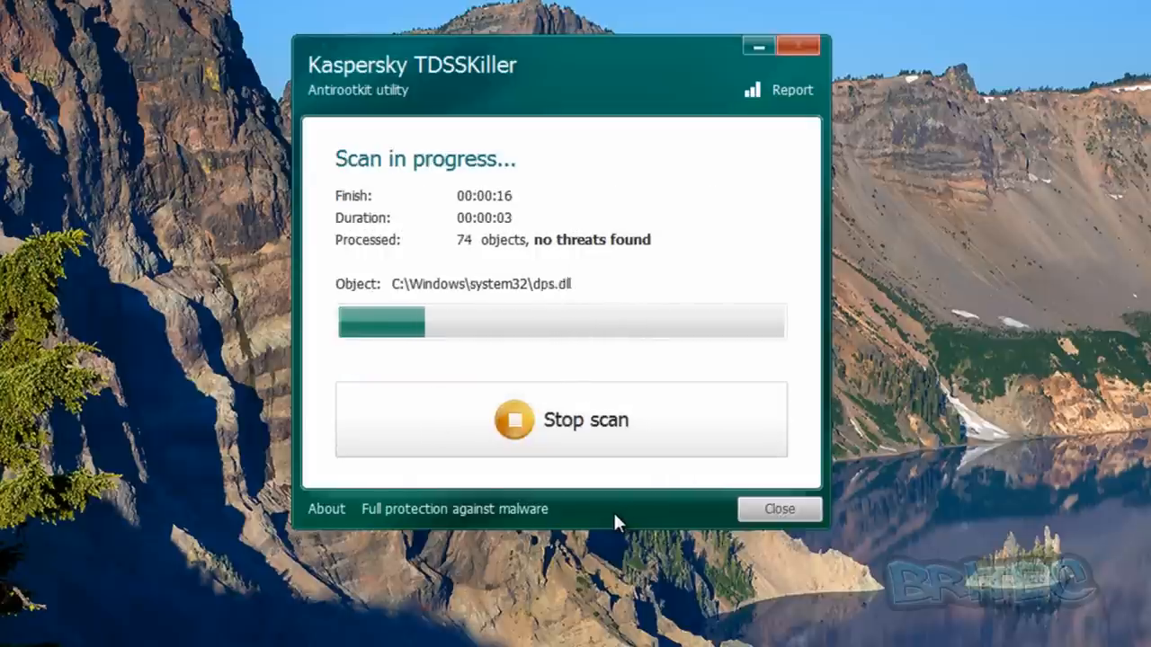
mouse_move(612, 508)
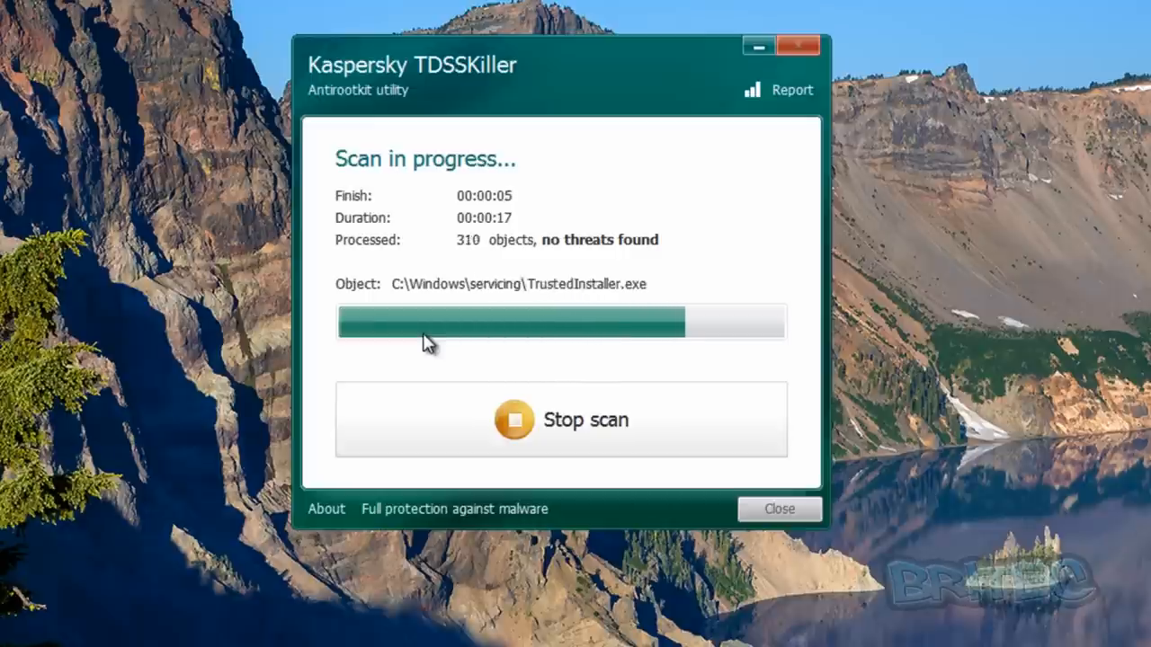
mouse_move(701, 370)
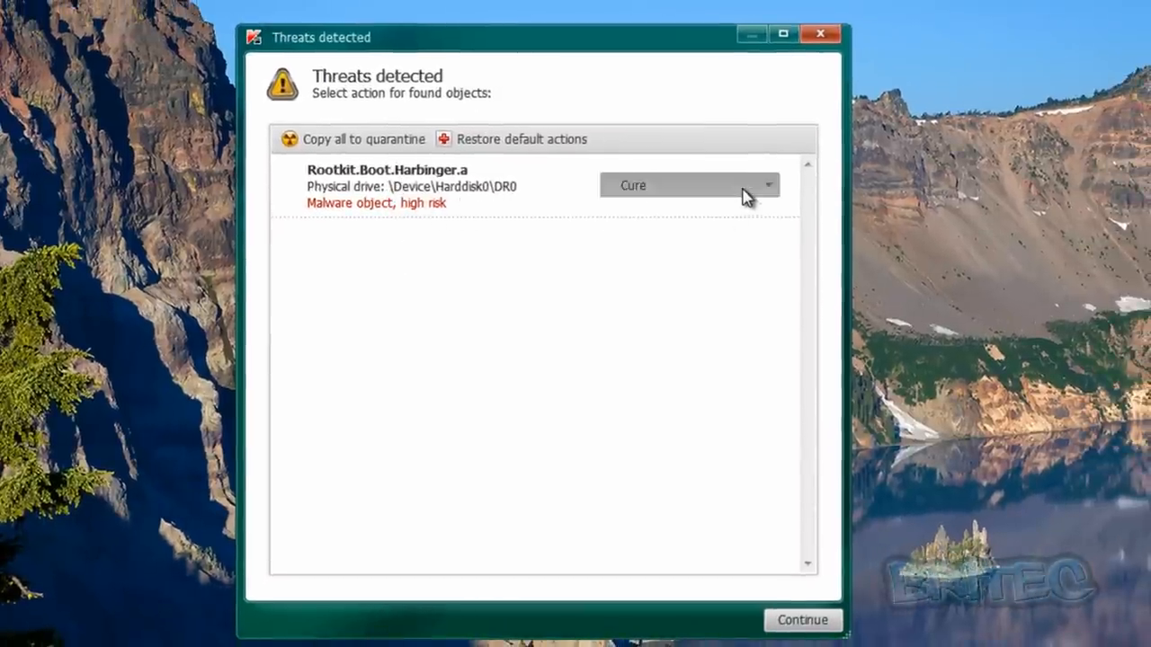
- Change Rootkit.Boot.Harbinger.a's action from Cure to Skip and continue past the results
left_click(690, 185)
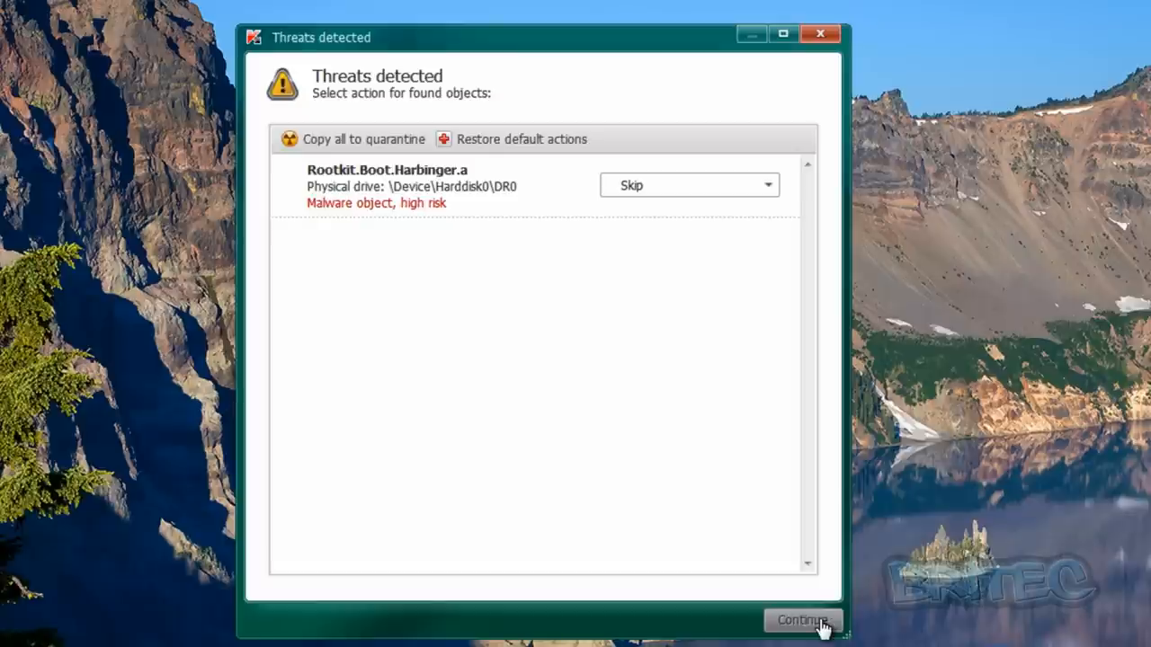
left_click(801, 621)
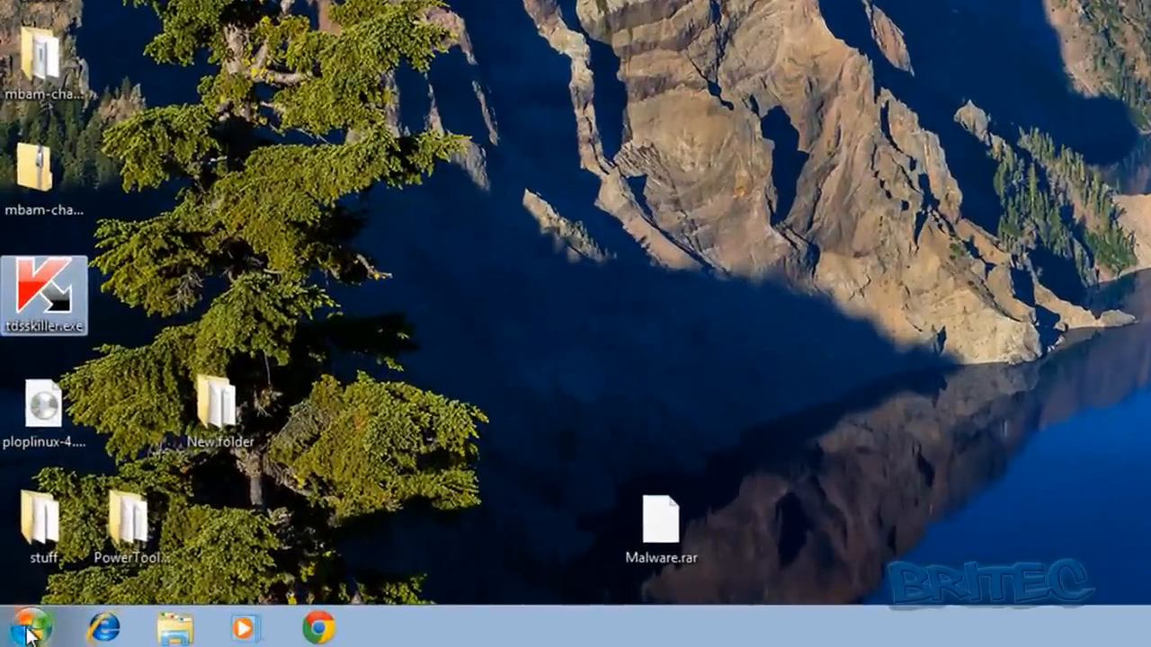
- Restart the computer using the Restart option beside Shut down
left_click(402, 569)
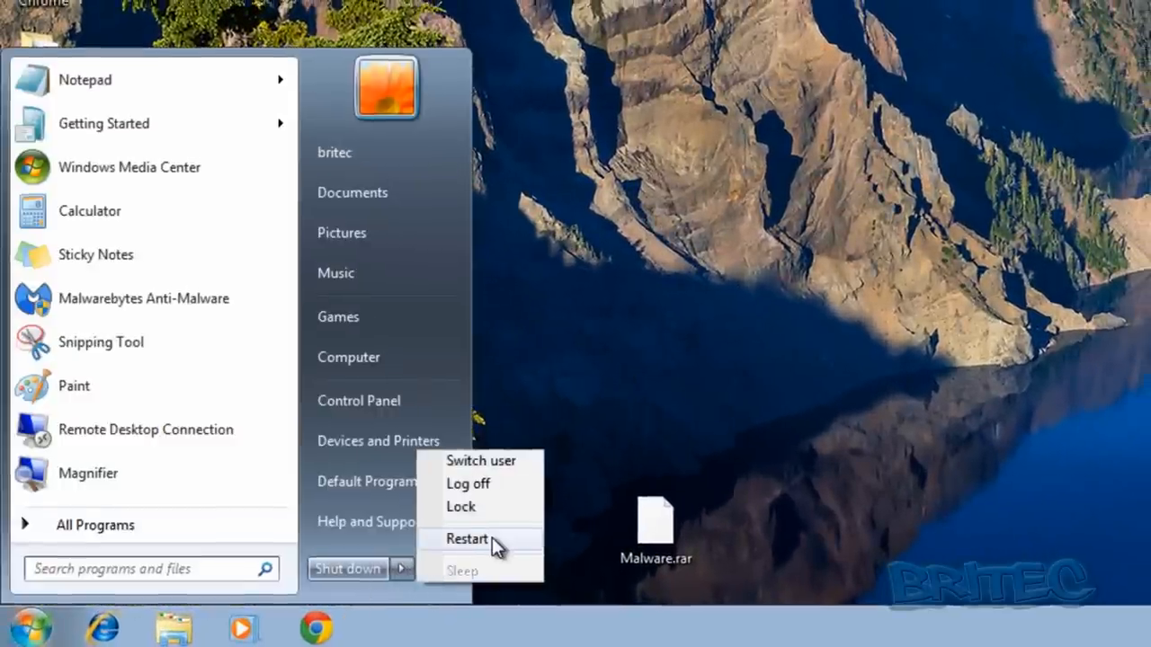
left_click(466, 538)
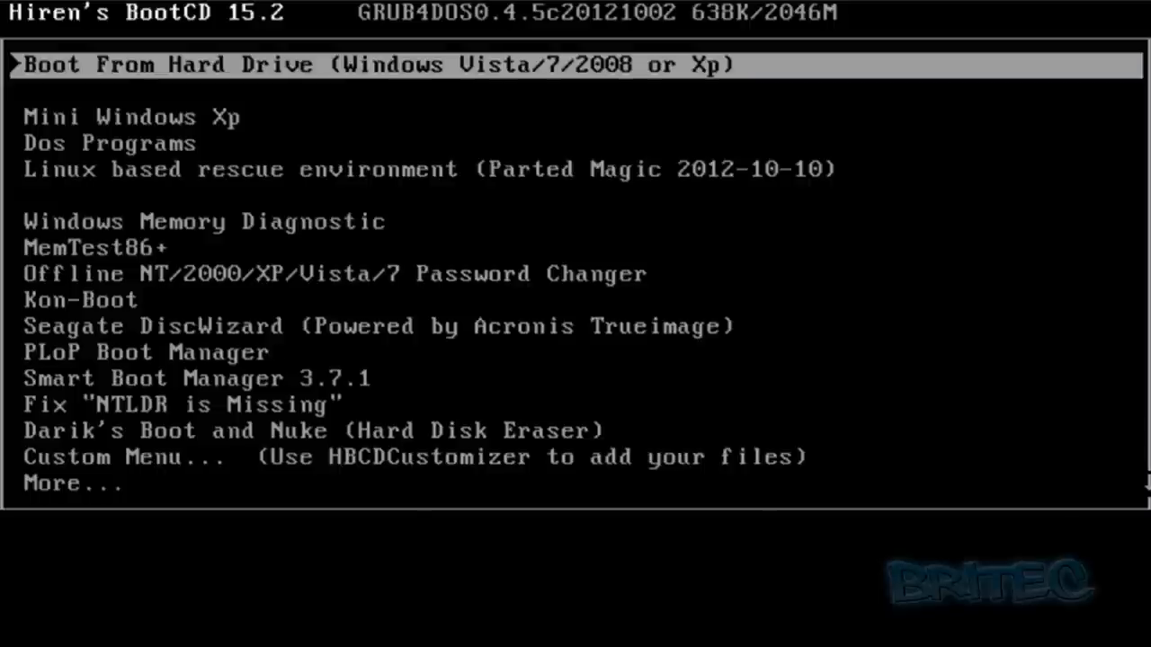
- Select Mini Windows Xp in the Hiren's BootCD boot menu and boot it
key("Down")
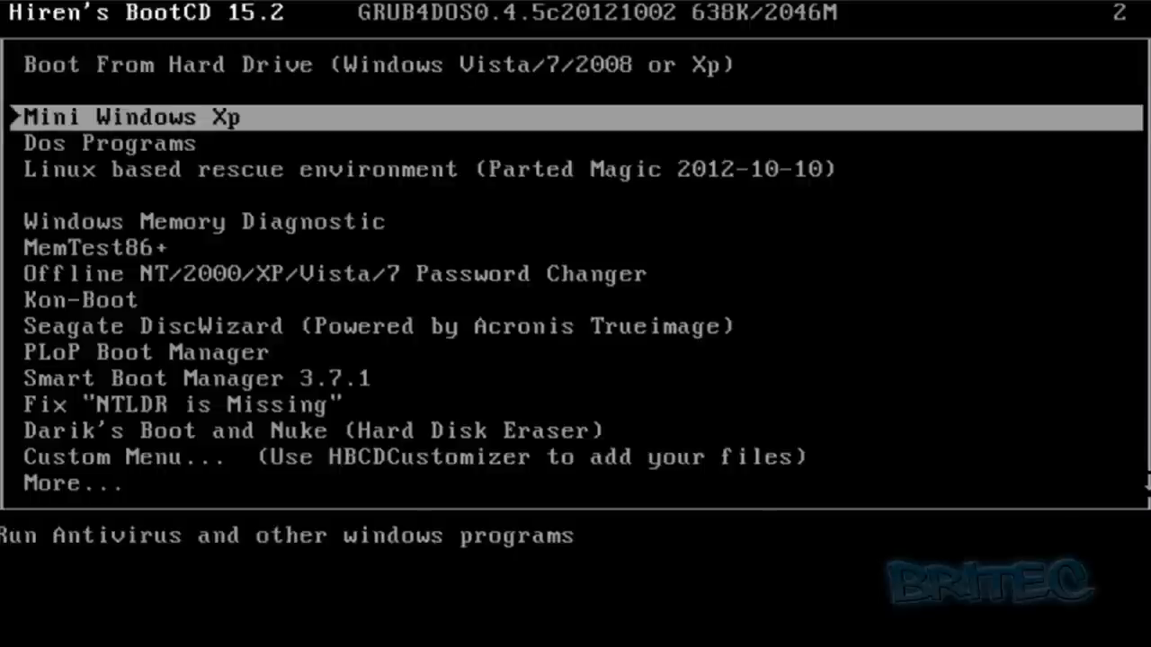
key("enter")
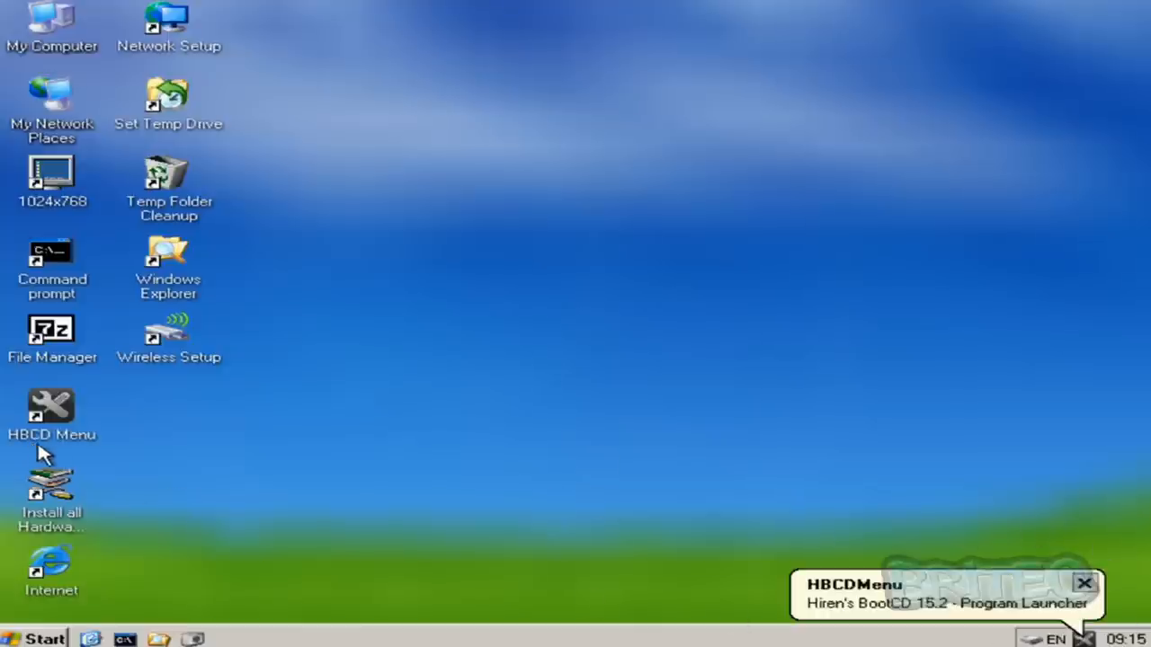
mouse_move(958, 627)
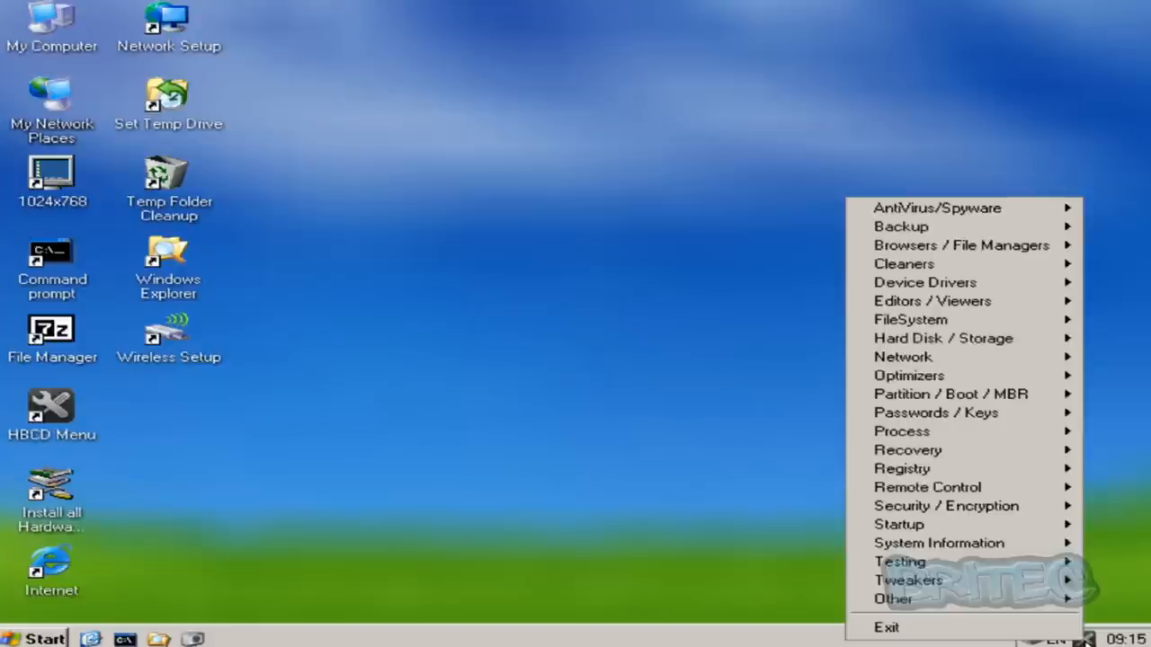
mouse_move(902, 469)
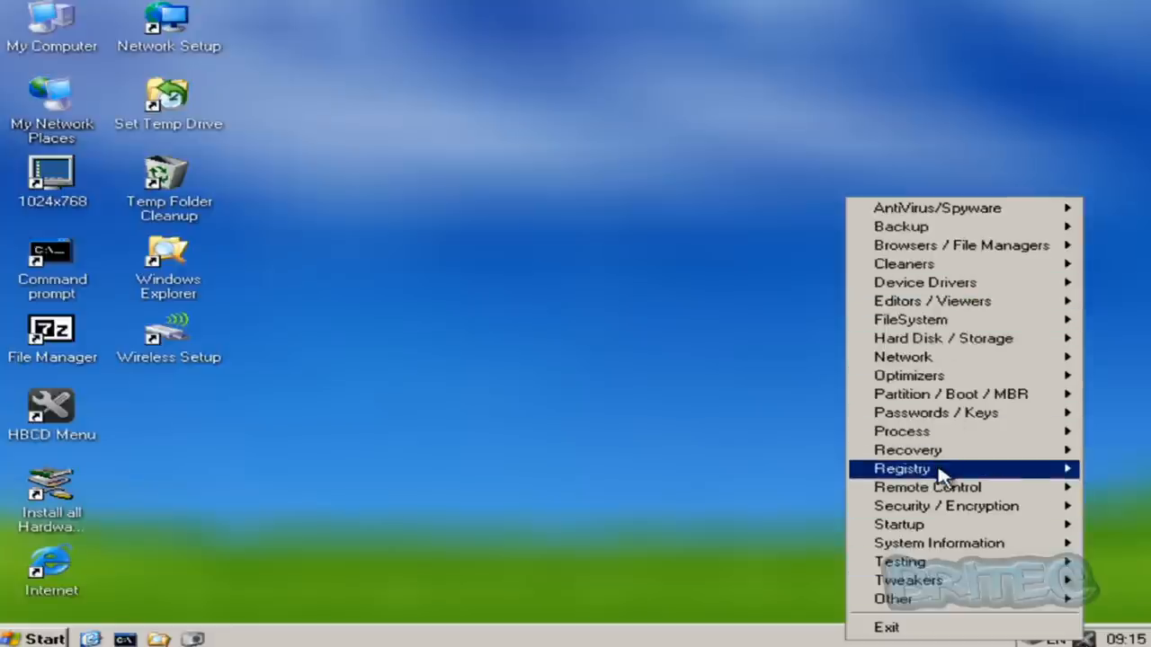
mouse_move(950, 394)
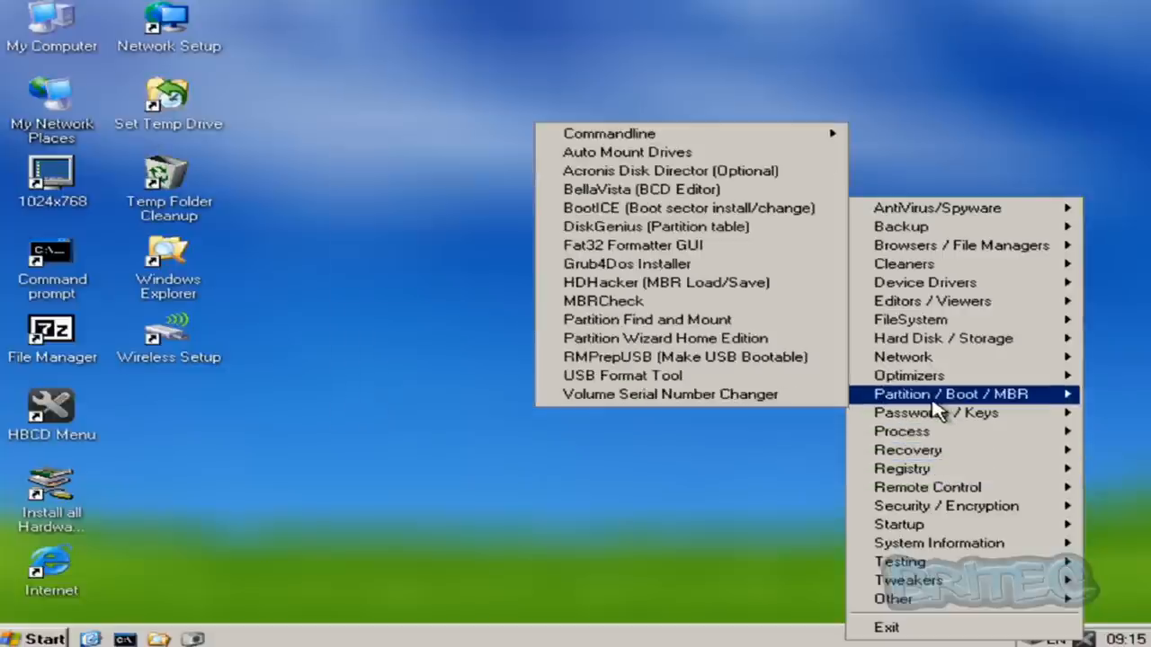
mouse_move(648, 320)
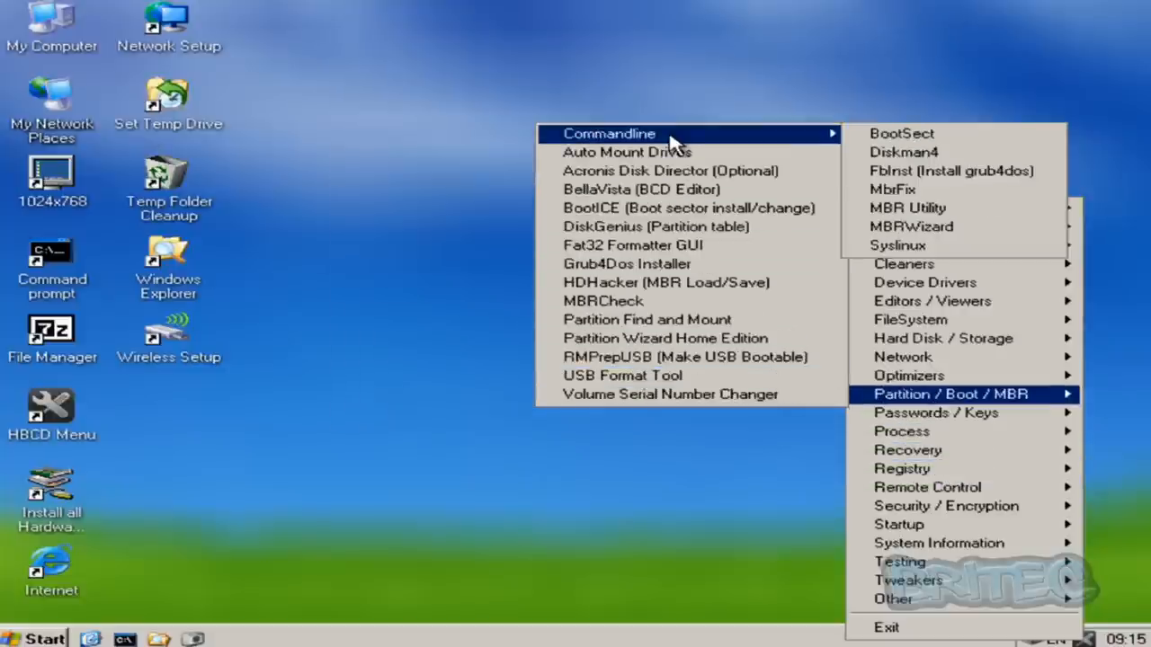
mouse_move(893, 189)
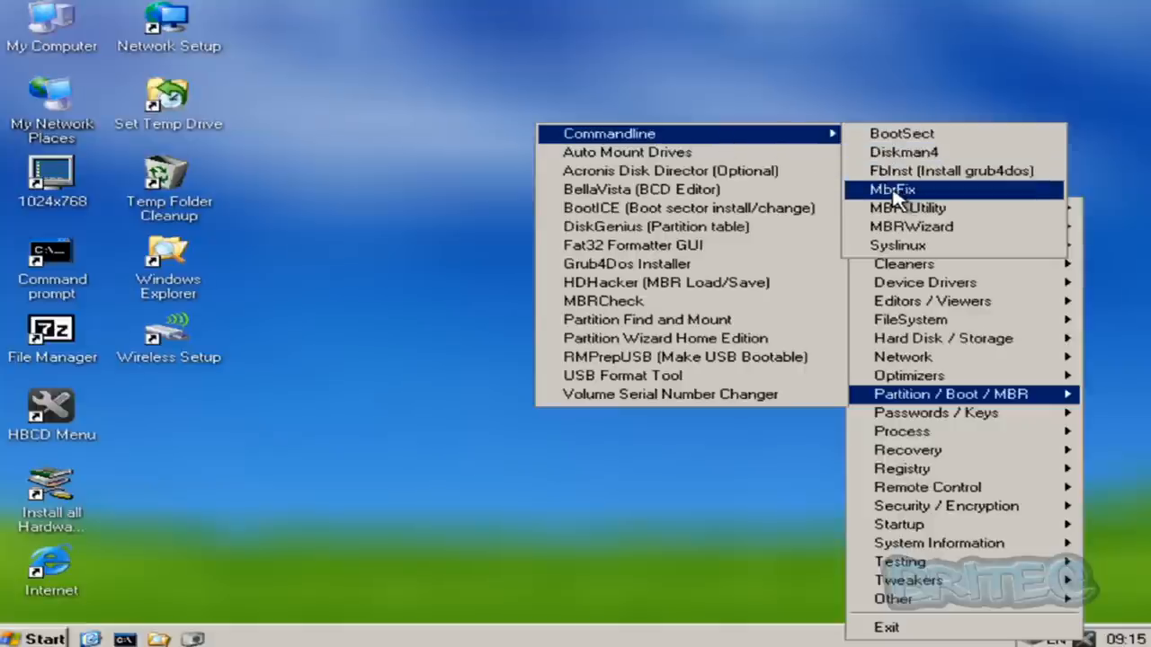
- Launch MbrFix, dismiss its help, and type 'MbrFix /drive 0 fixmbr /win7 /yes' unexecuted
left_click(893, 189)
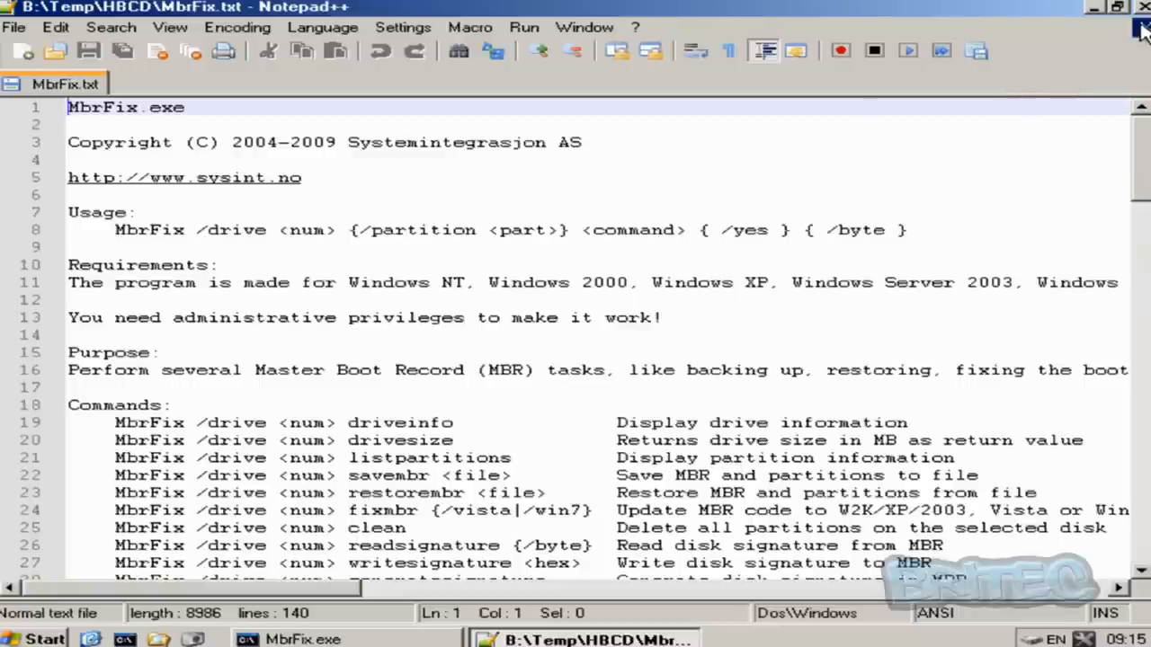
left_click(1140, 7)
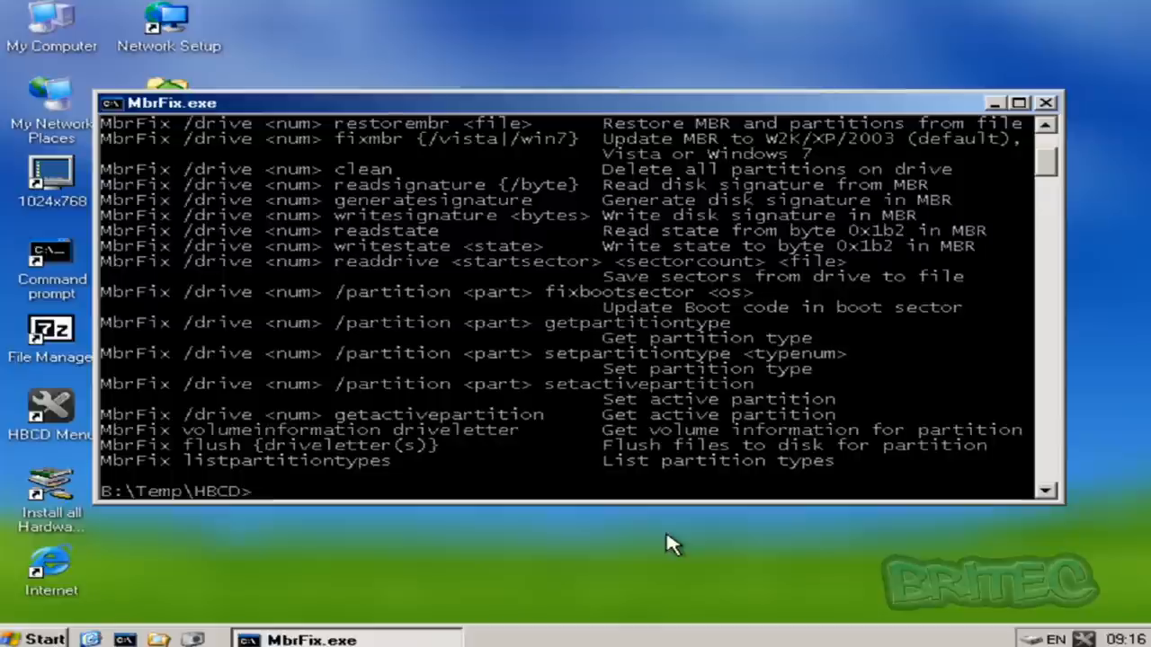
type("MbrFix")
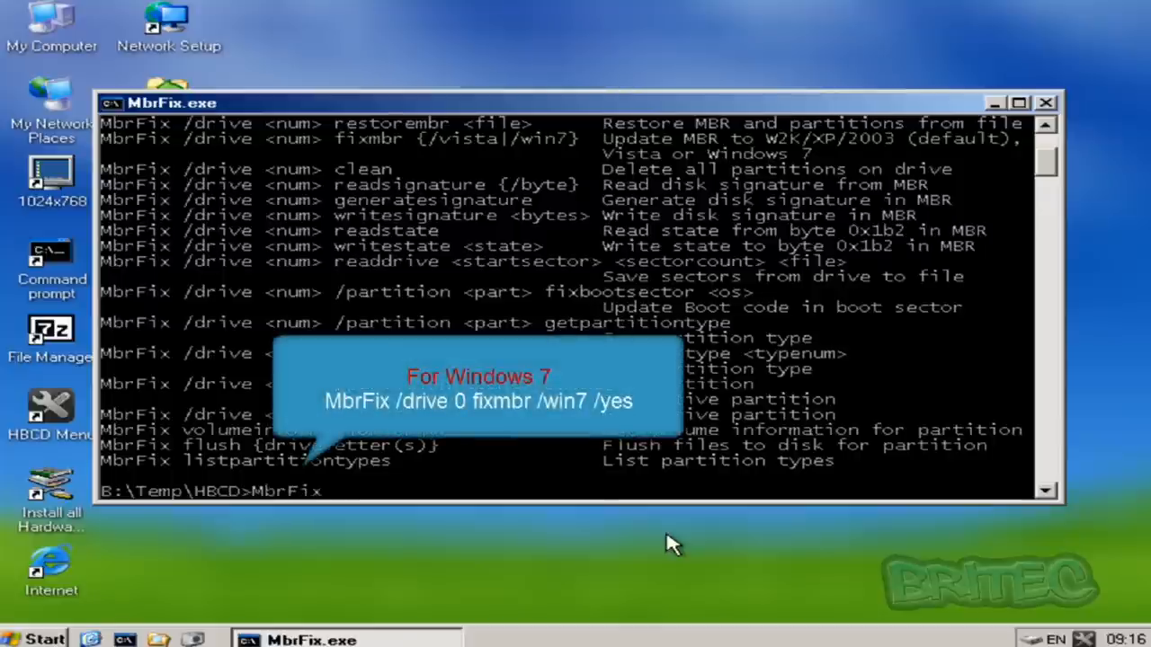
type("/drive")
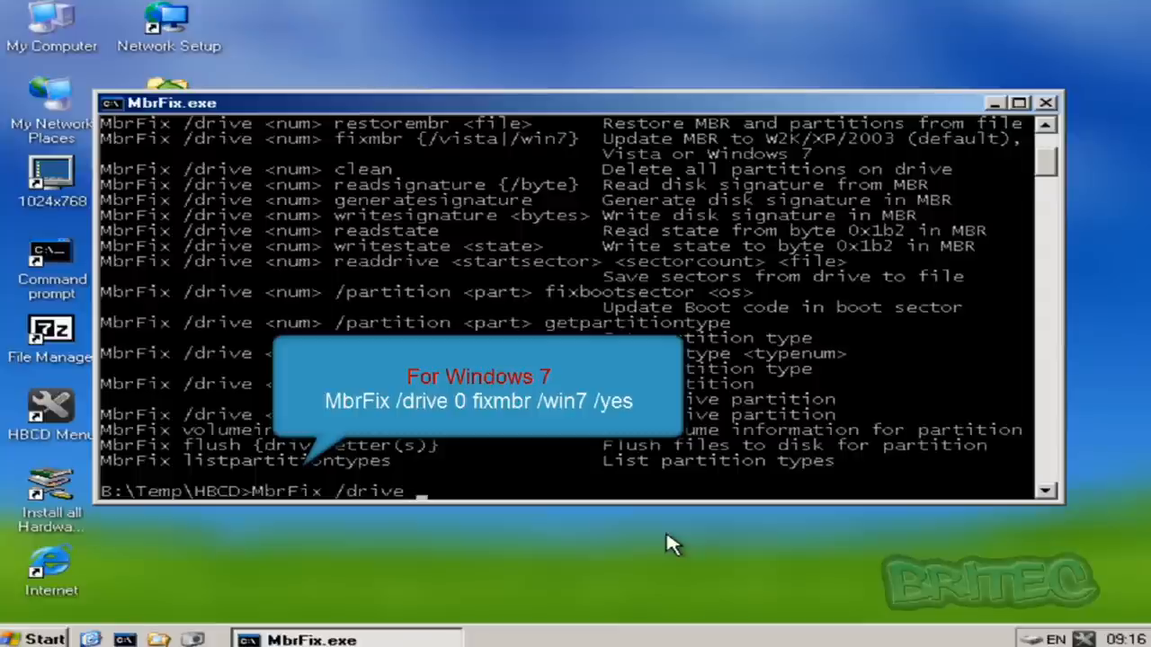
type("0")
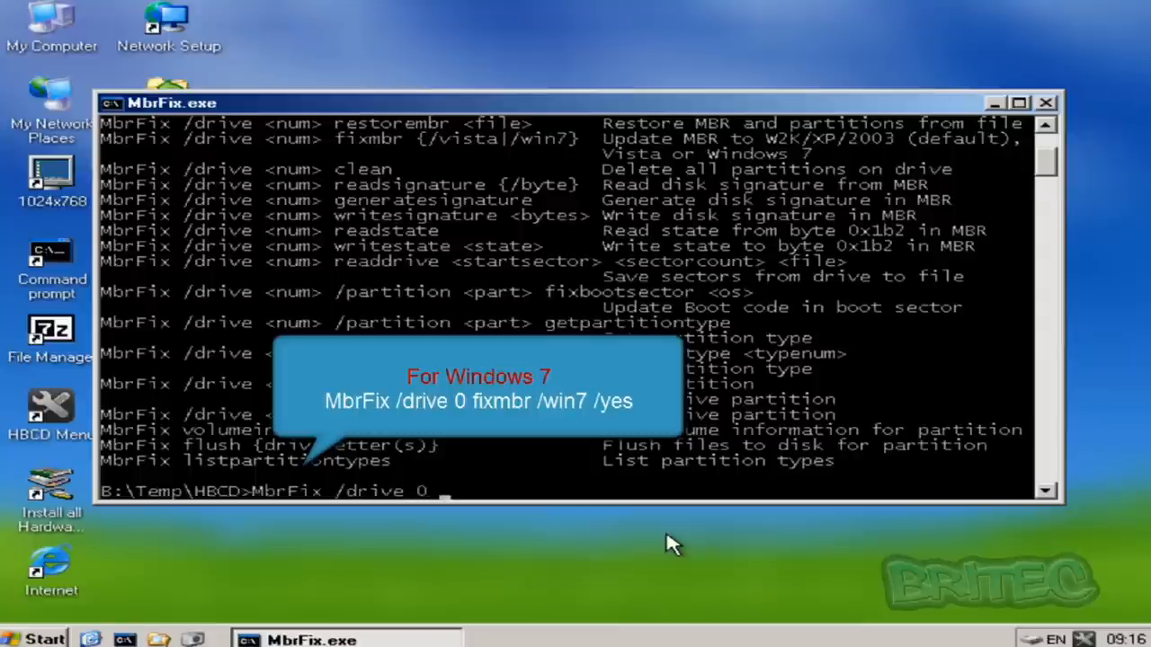
type("fixm")
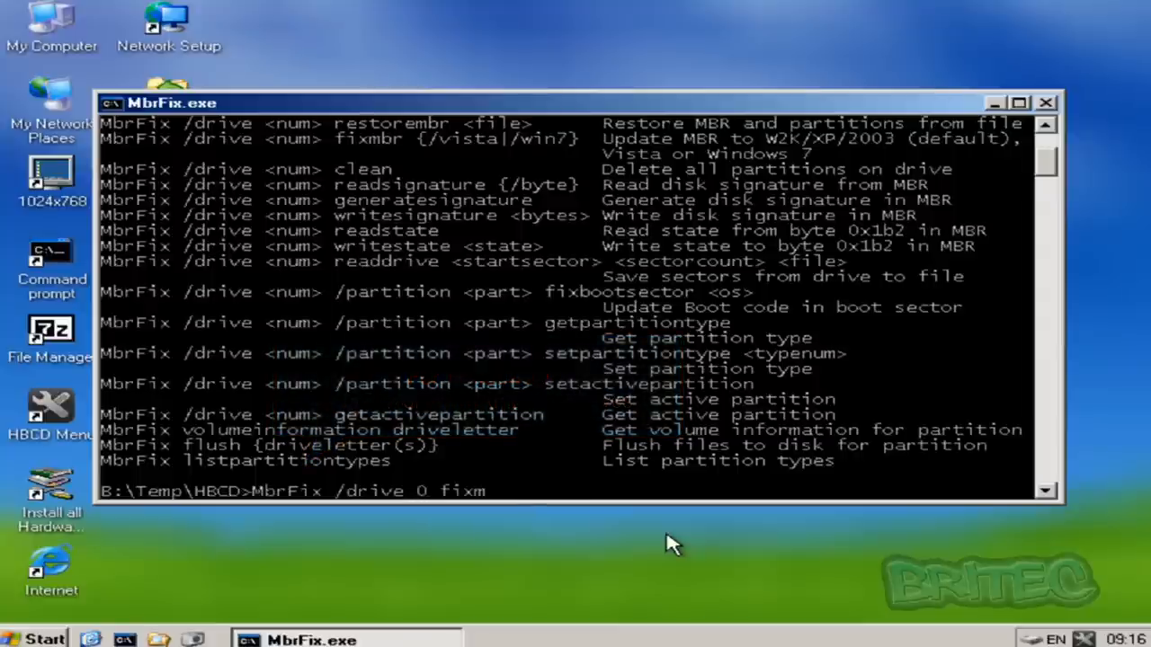
type("br")
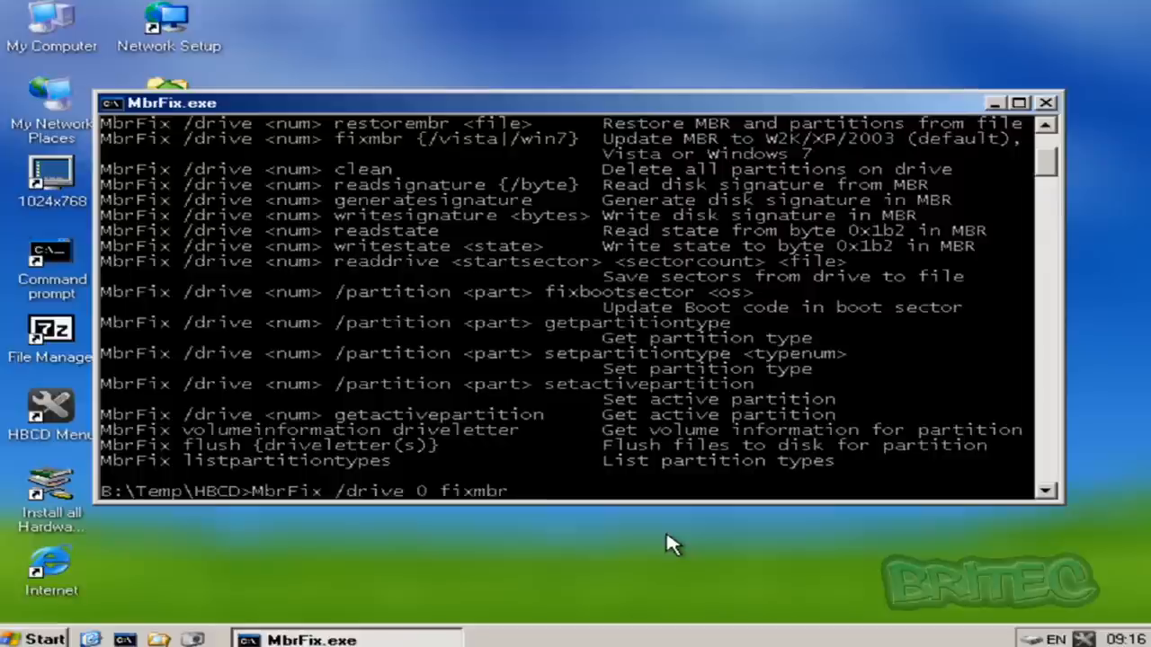
type("/win")
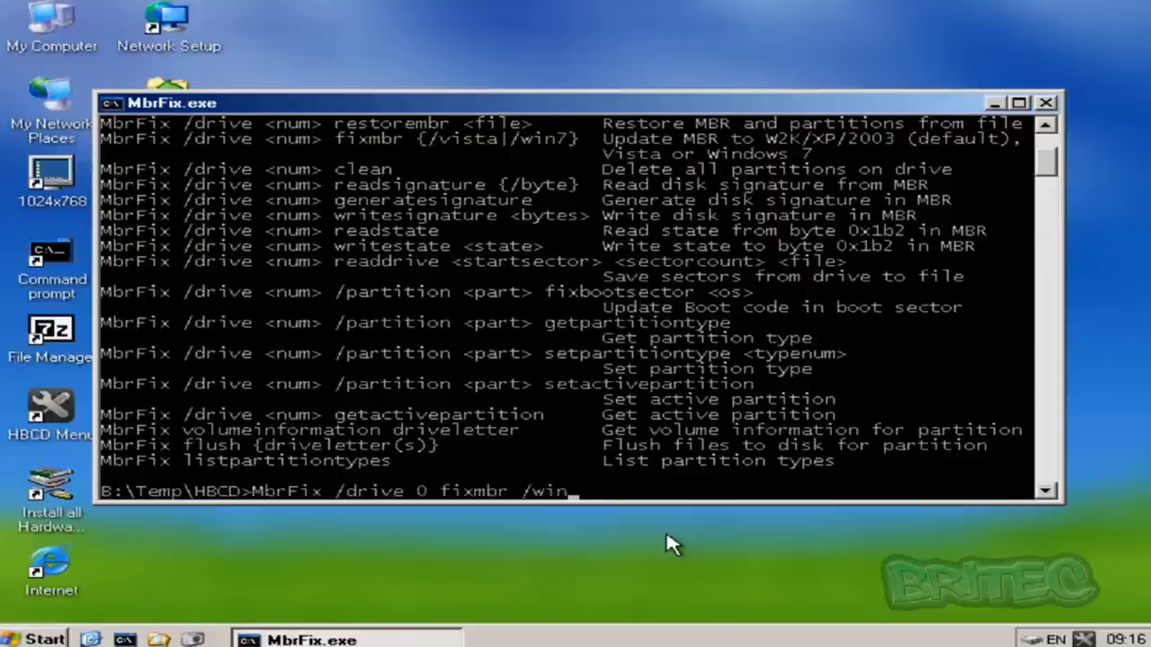
type("7")
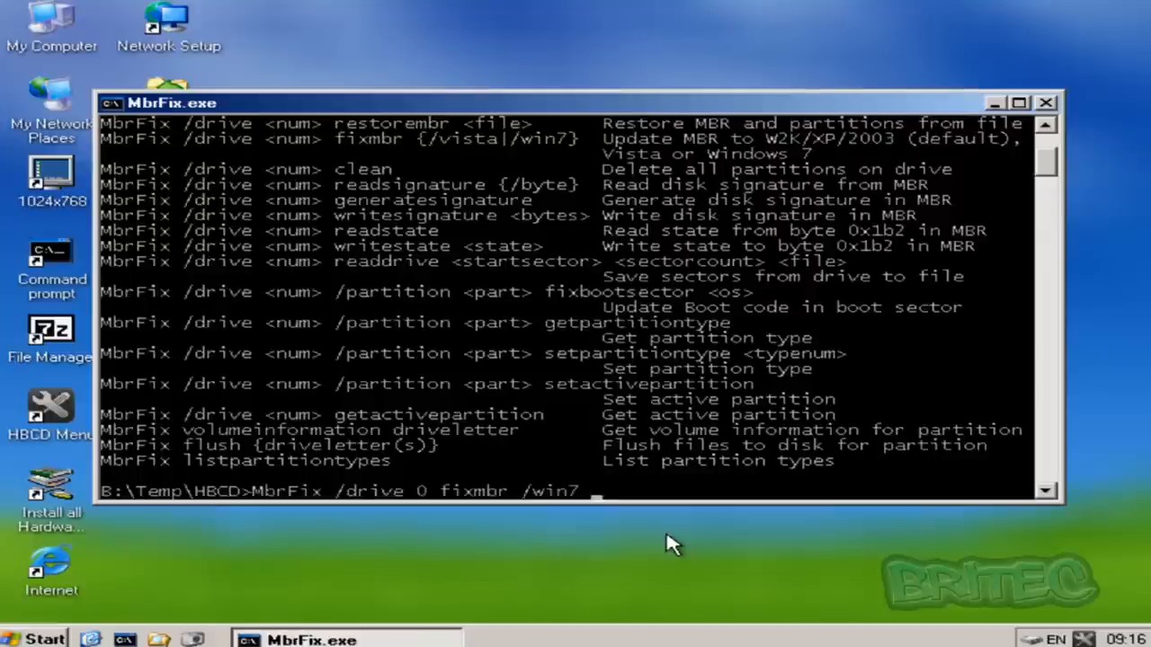
type("/yes")
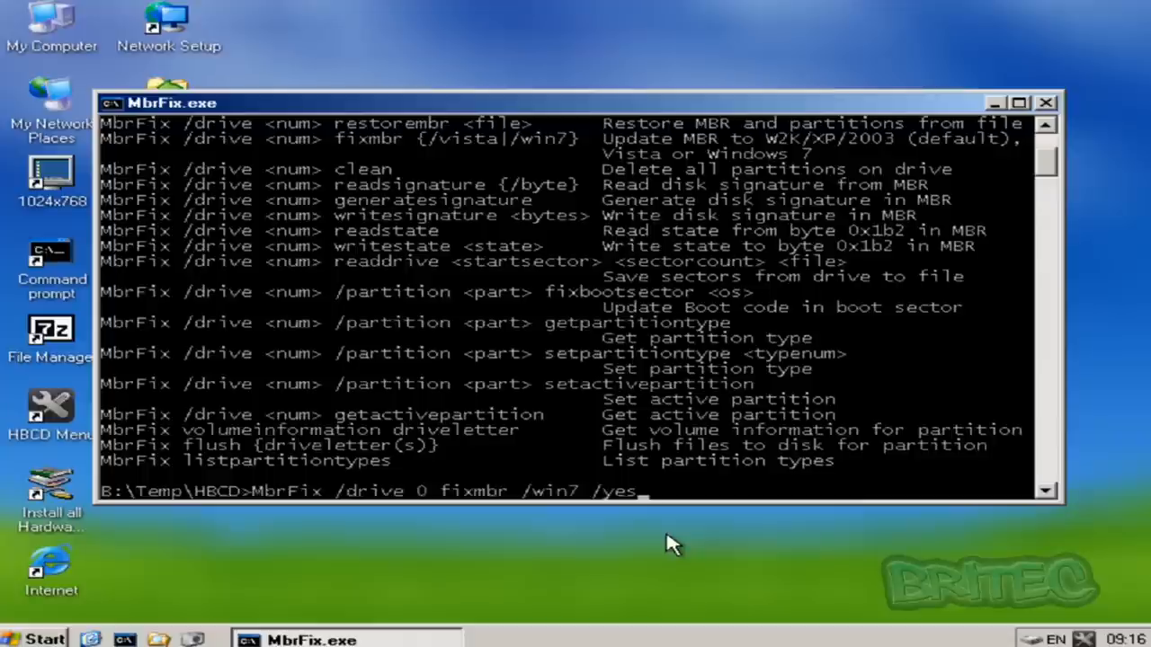
mouse_move(369, 510)
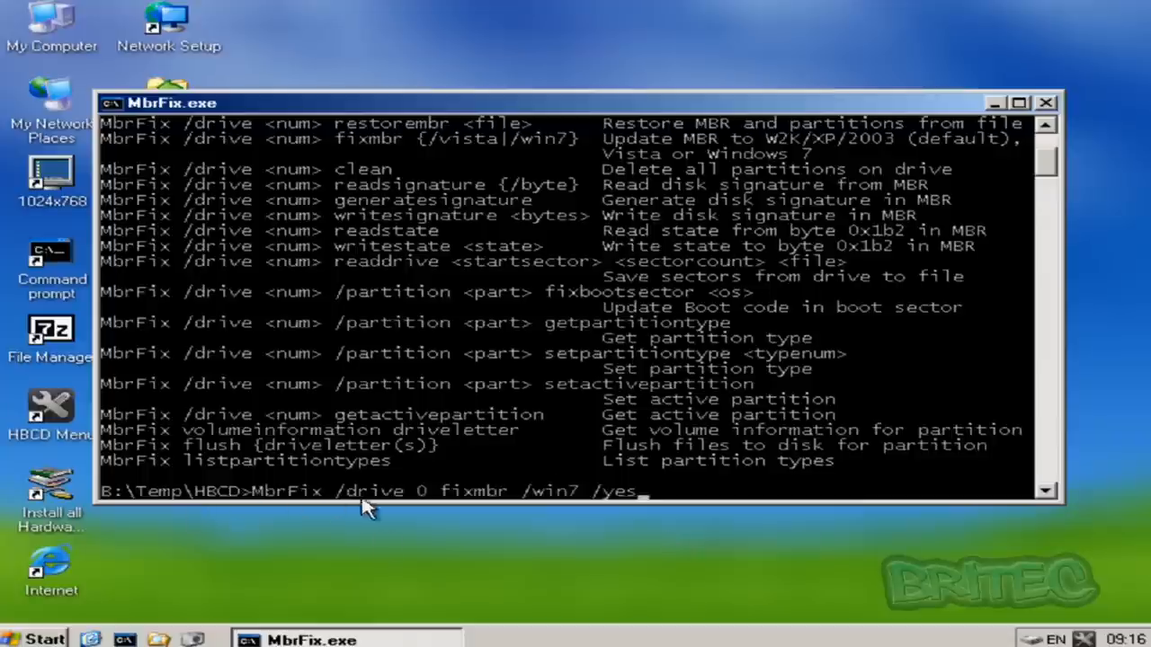
mouse_move(661, 504)
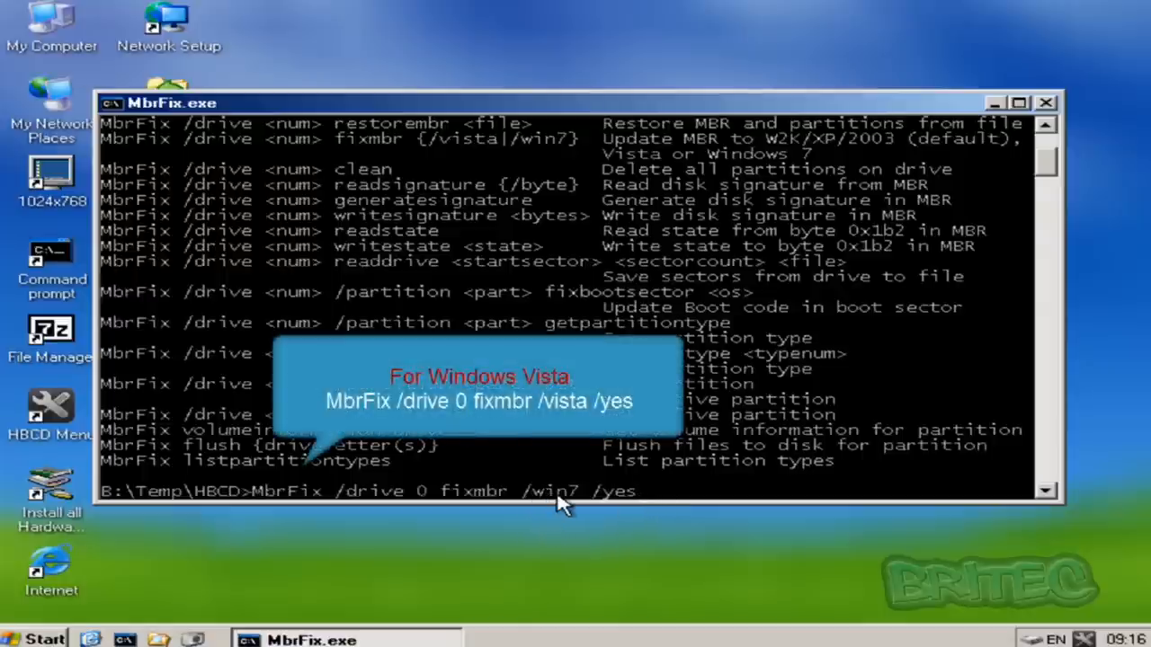
mouse_move(351, 490)
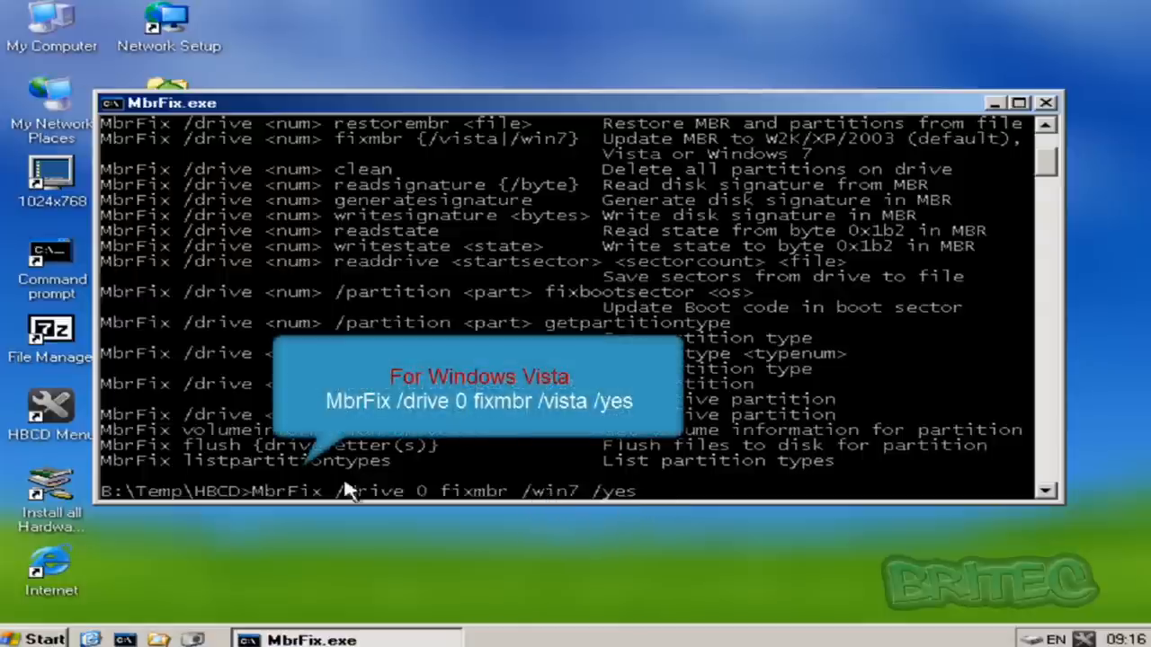
mouse_move(464, 556)
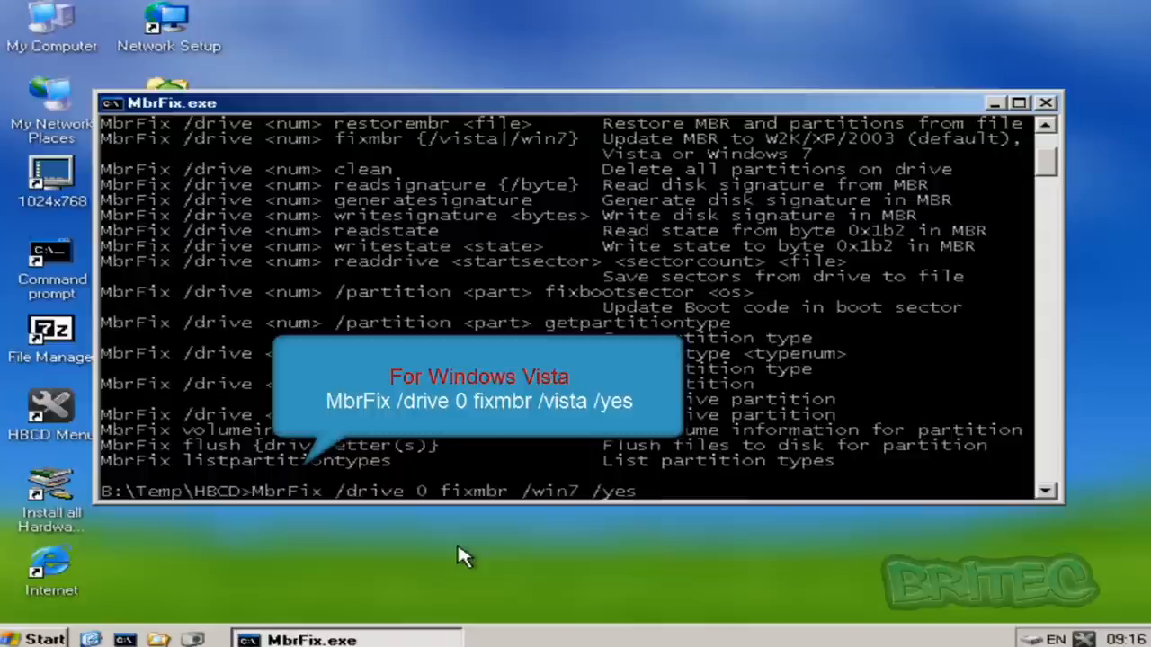
mouse_move(574, 527)
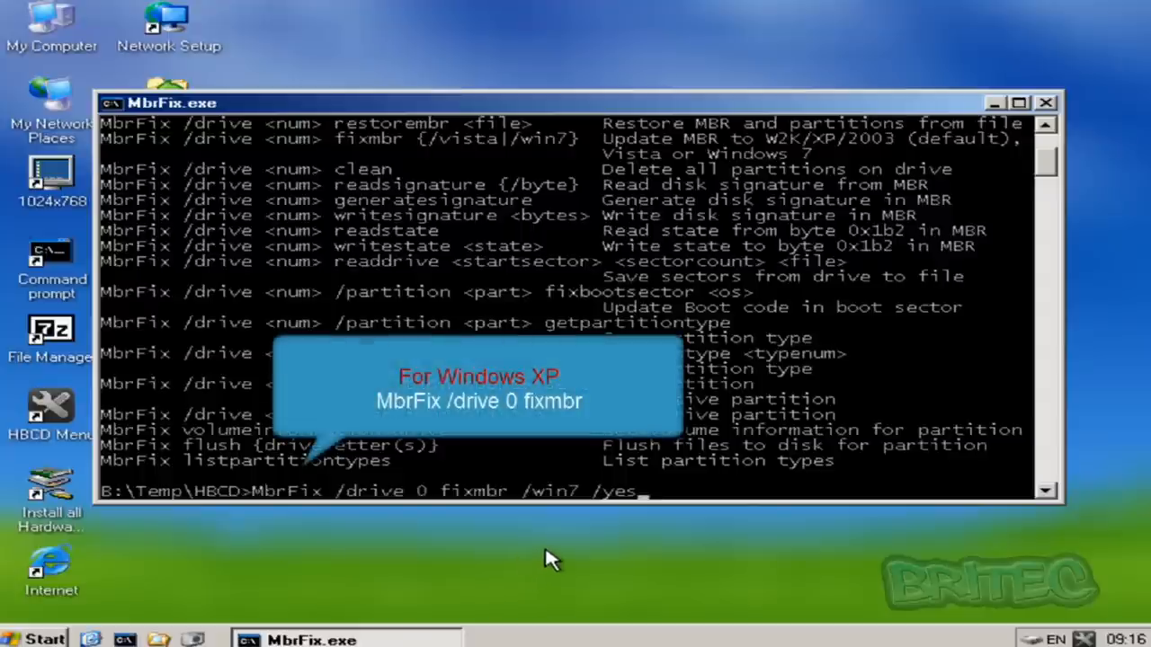
mouse_move(715, 474)
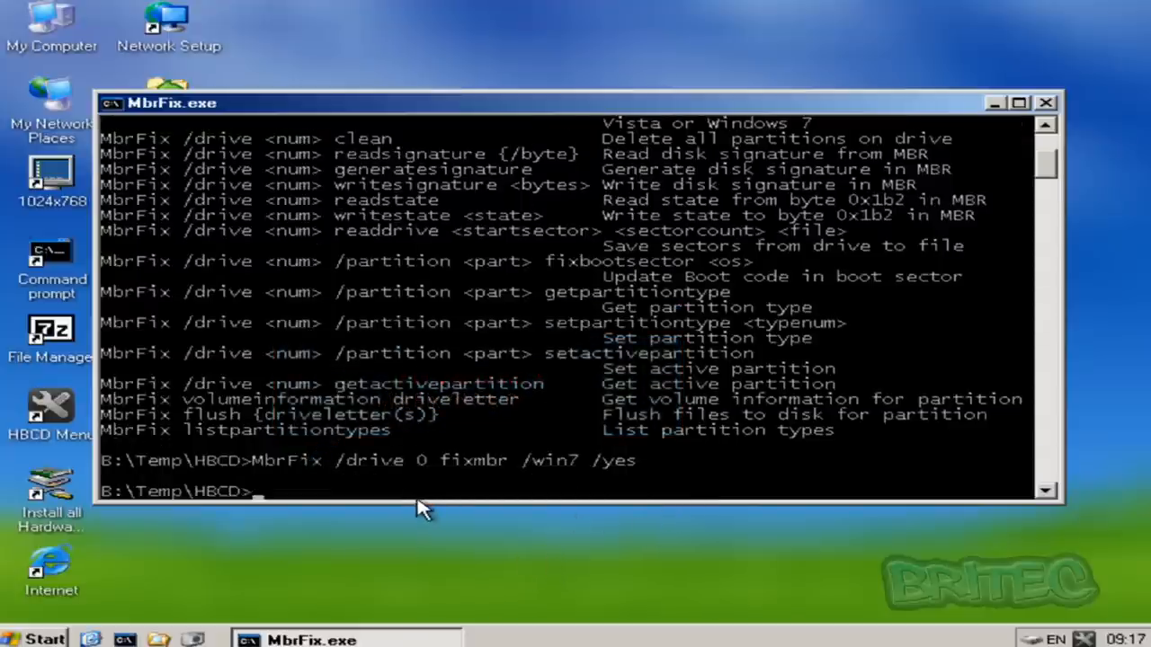
mouse_move(427, 500)
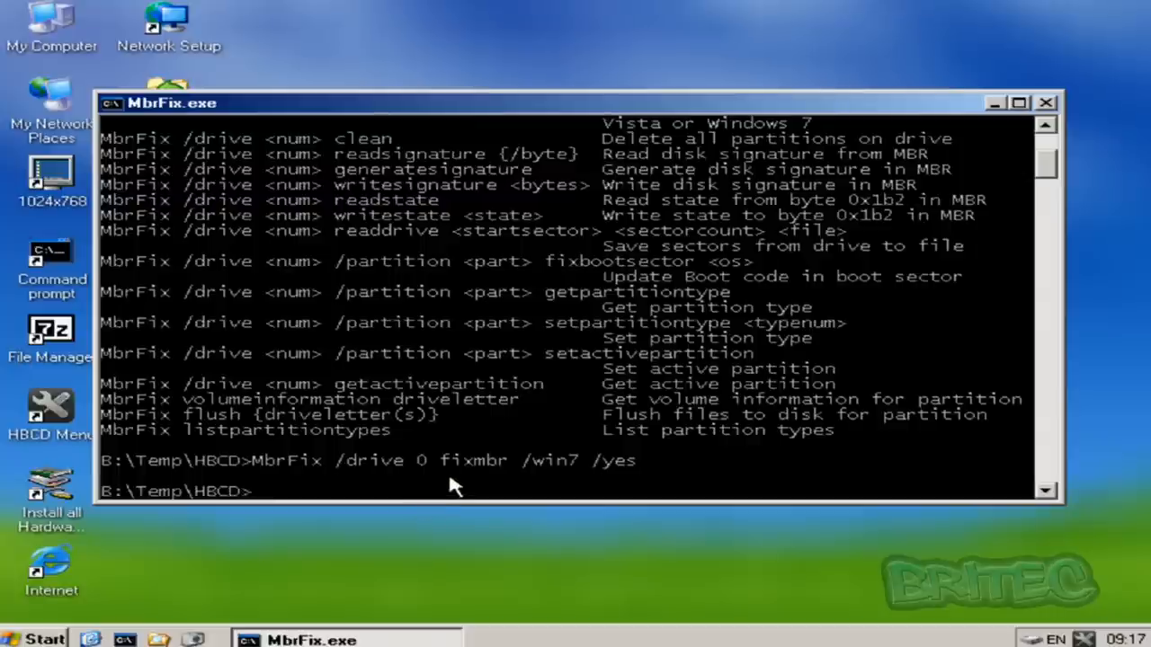
- Start typing 'exit' at the prompt after the Windows 7 MBR fix runs
type("e")
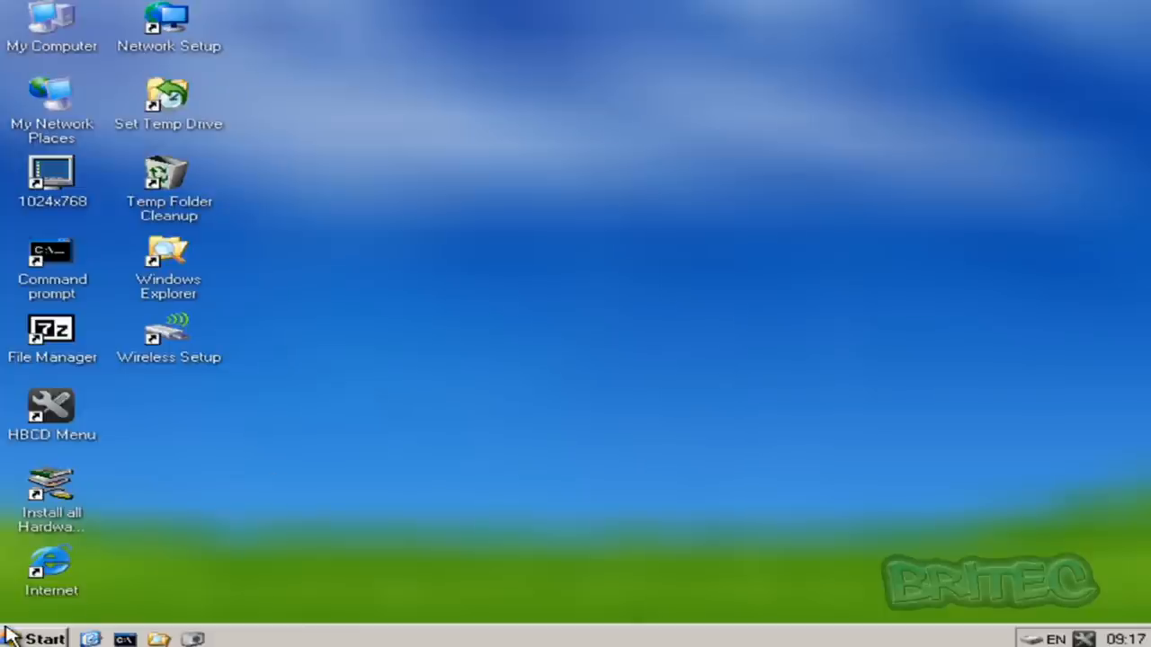
- Shut down Mini XP through Start > Shut Down, confirming with OK
left_click(36, 640)
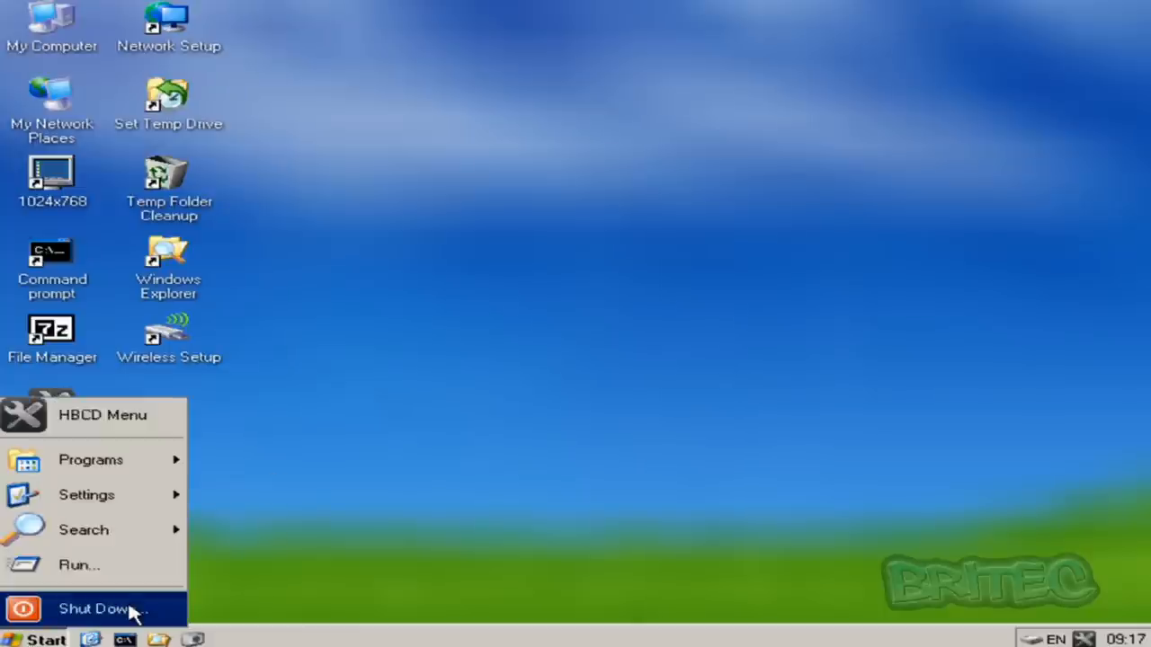
left_click(93, 608)
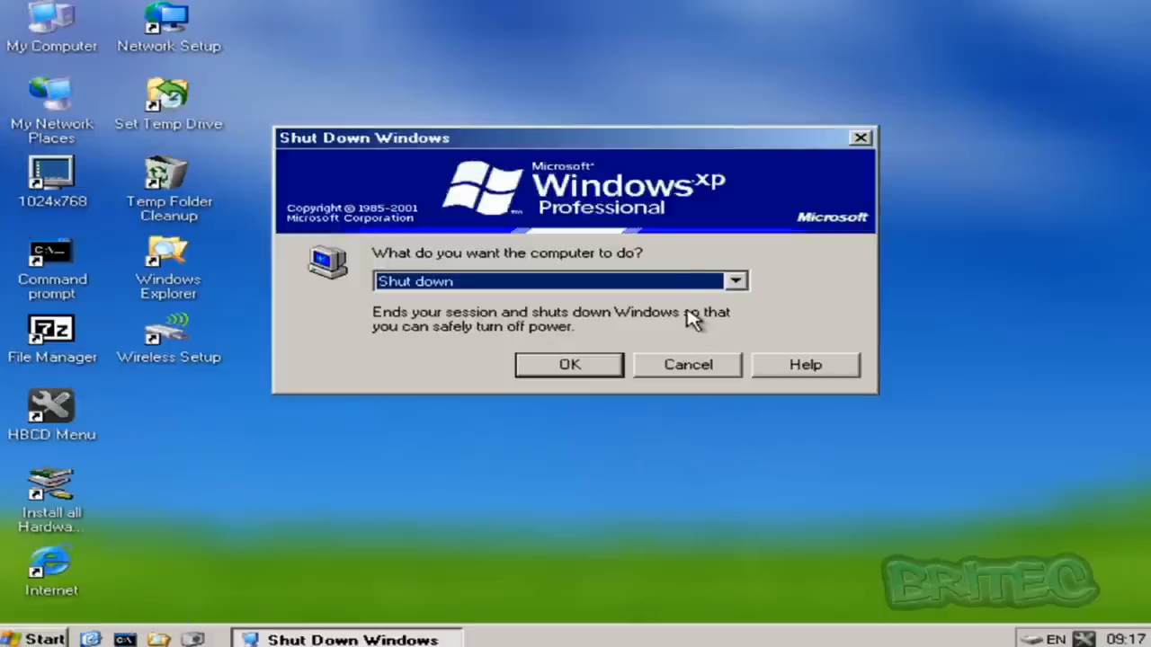
left_click(735, 281)
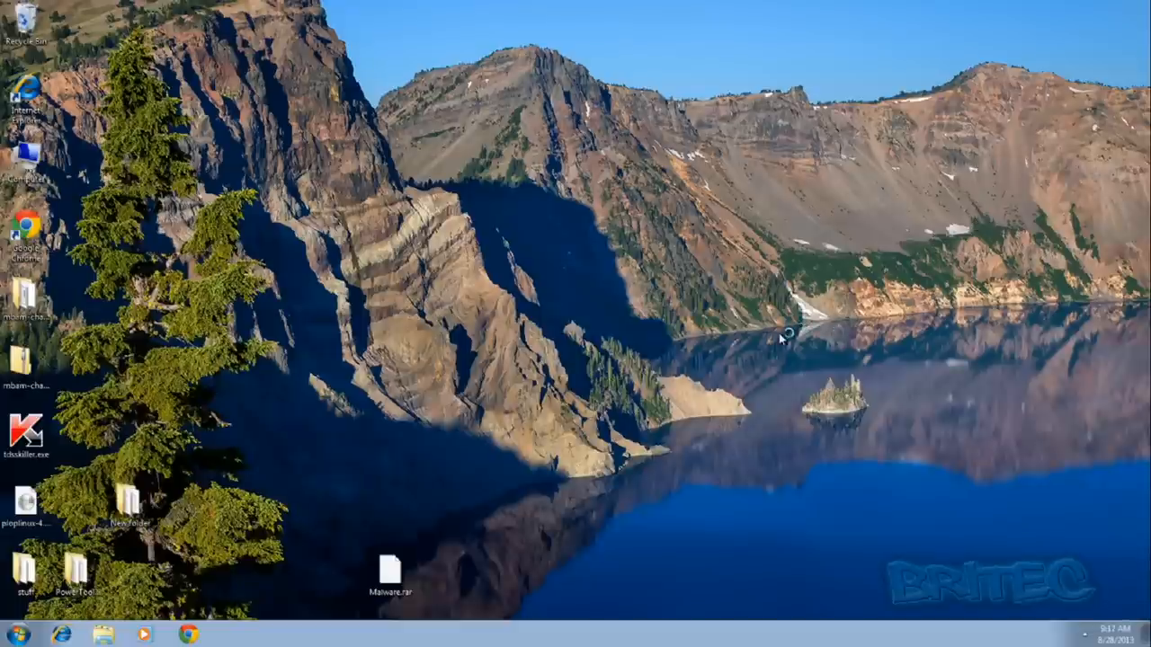
- Move tdsskiller.exe to the desktop centre, launch it, and allow it to run
left_click(30, 436)
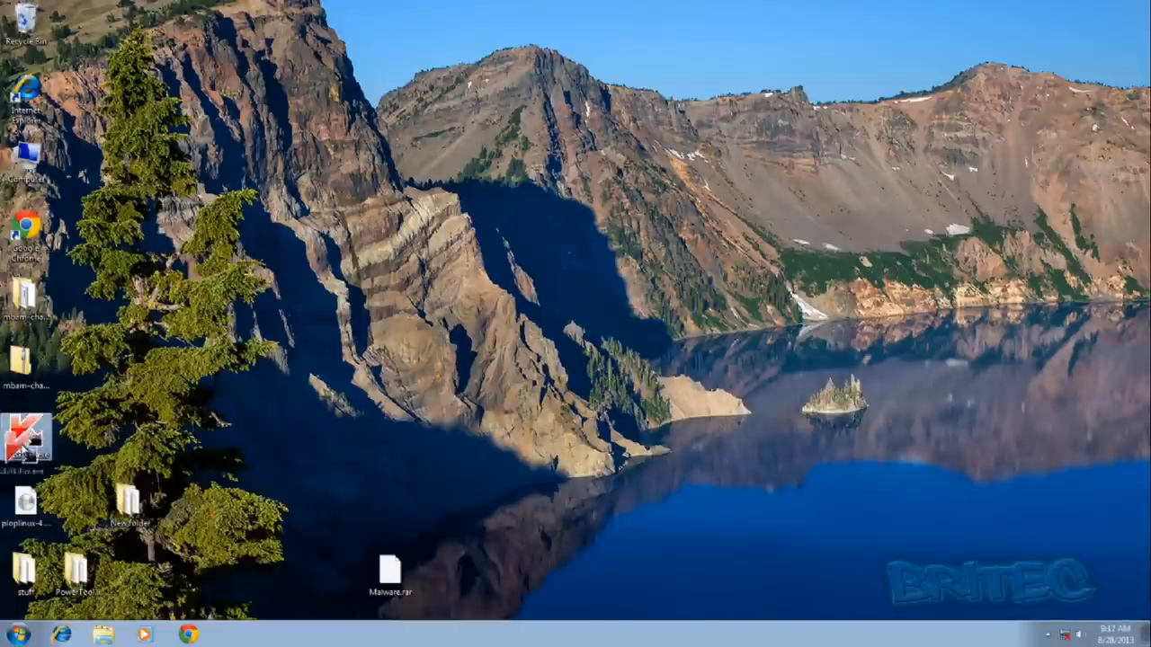
left_click_drag(31, 436, 545, 229)
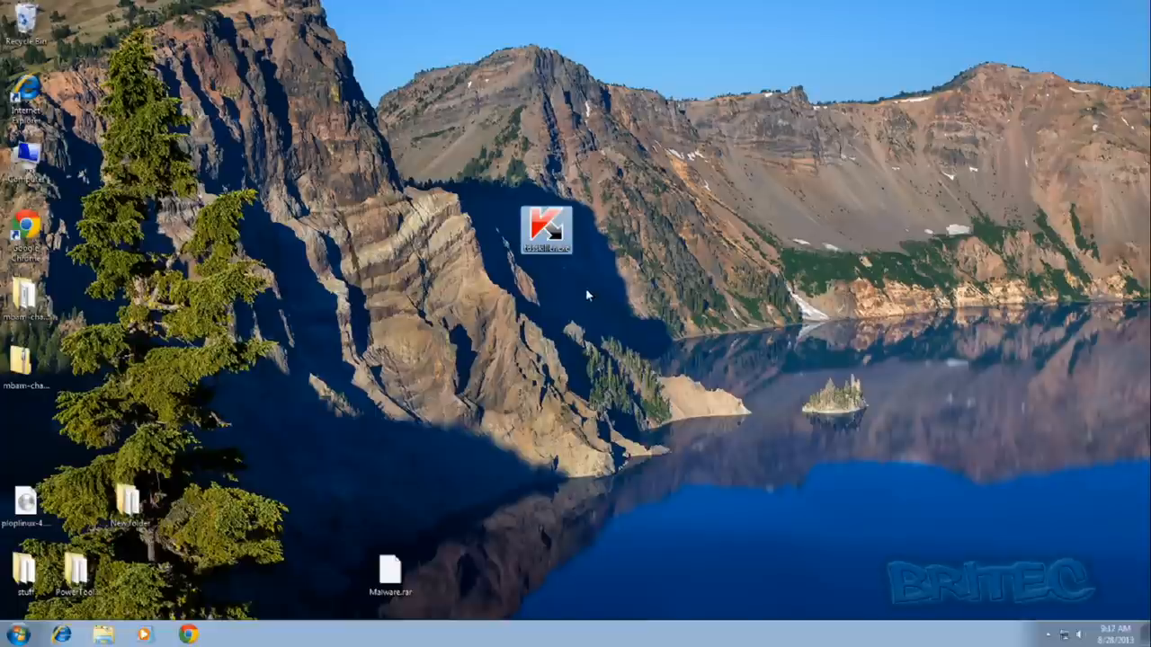
mouse_move(544, 229)
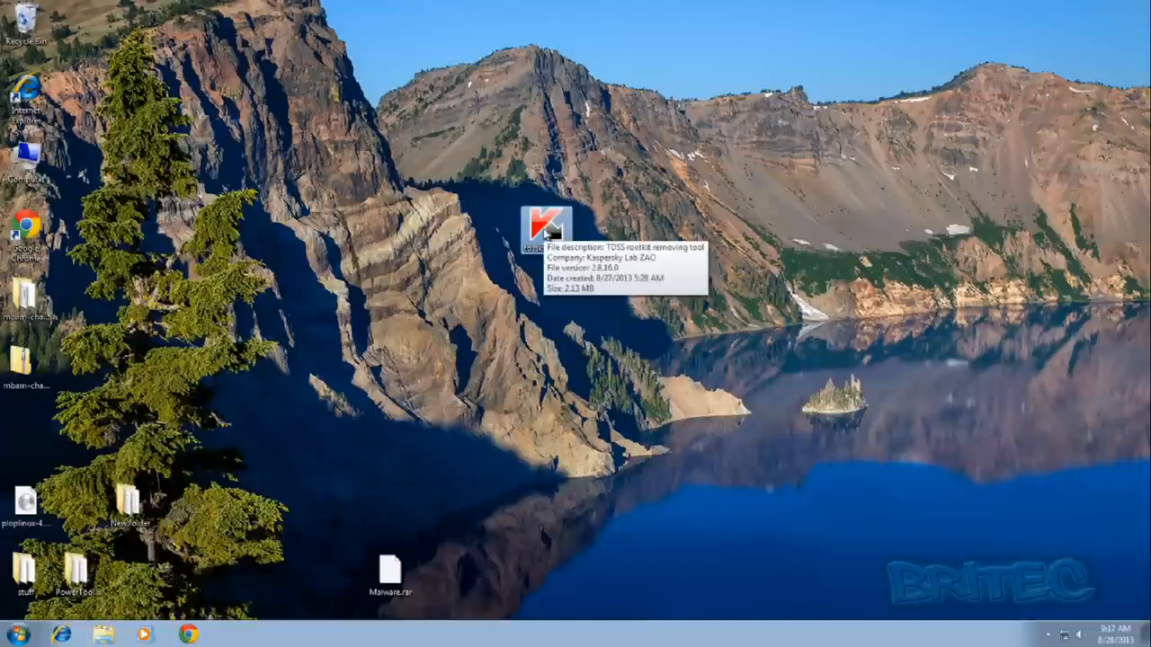
double_click(544, 227)
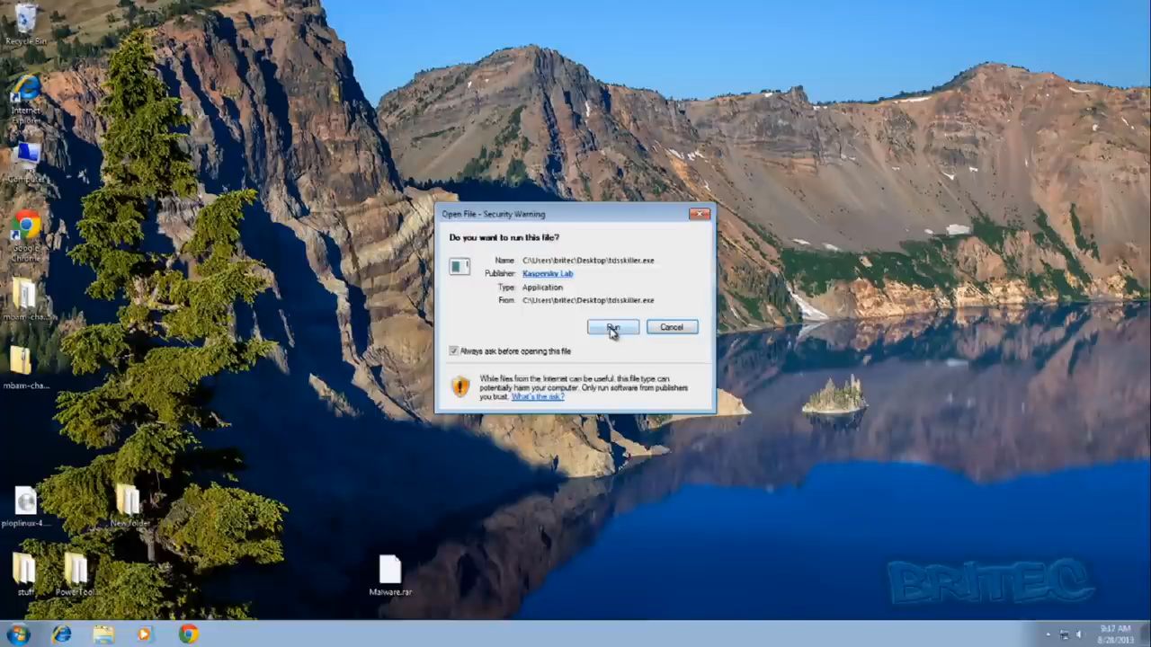
left_click(613, 327)
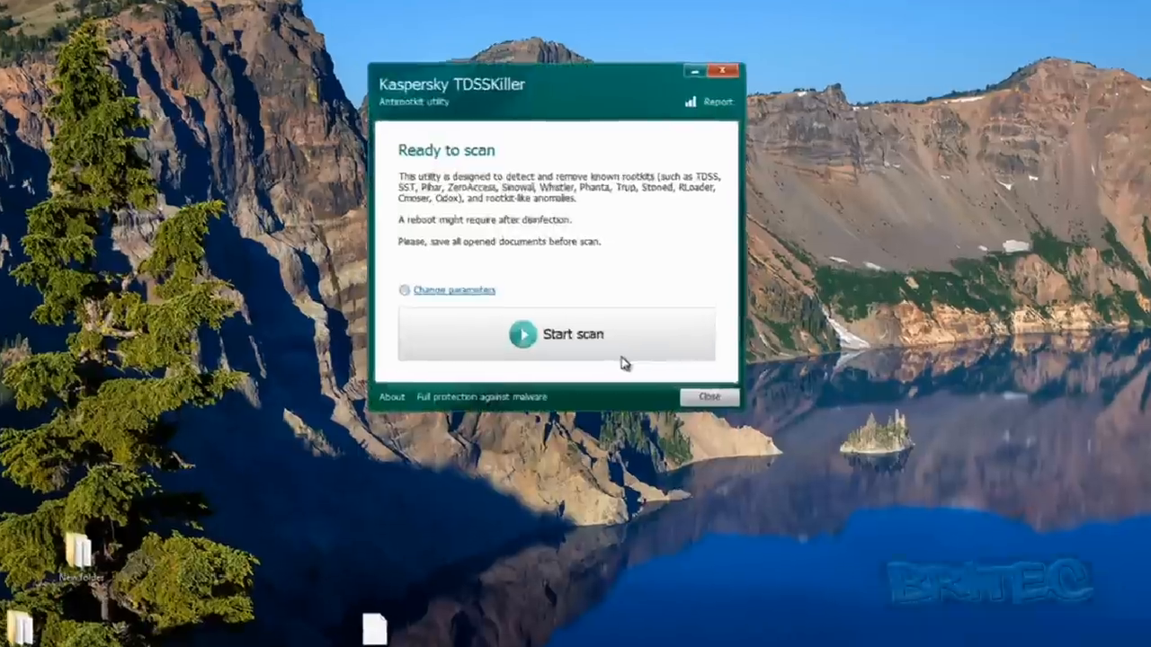
- Open TDSSKiller's Change parameters dialog and confirm the scan settings with OK
left_click(455, 289)
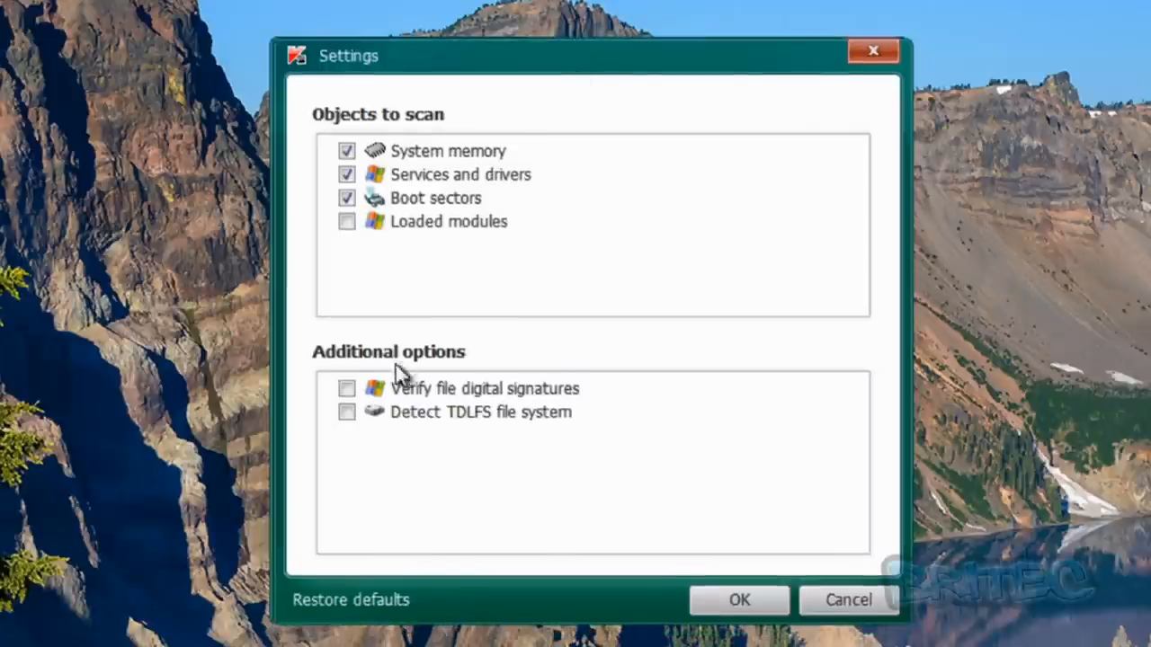
left_click(346, 388)
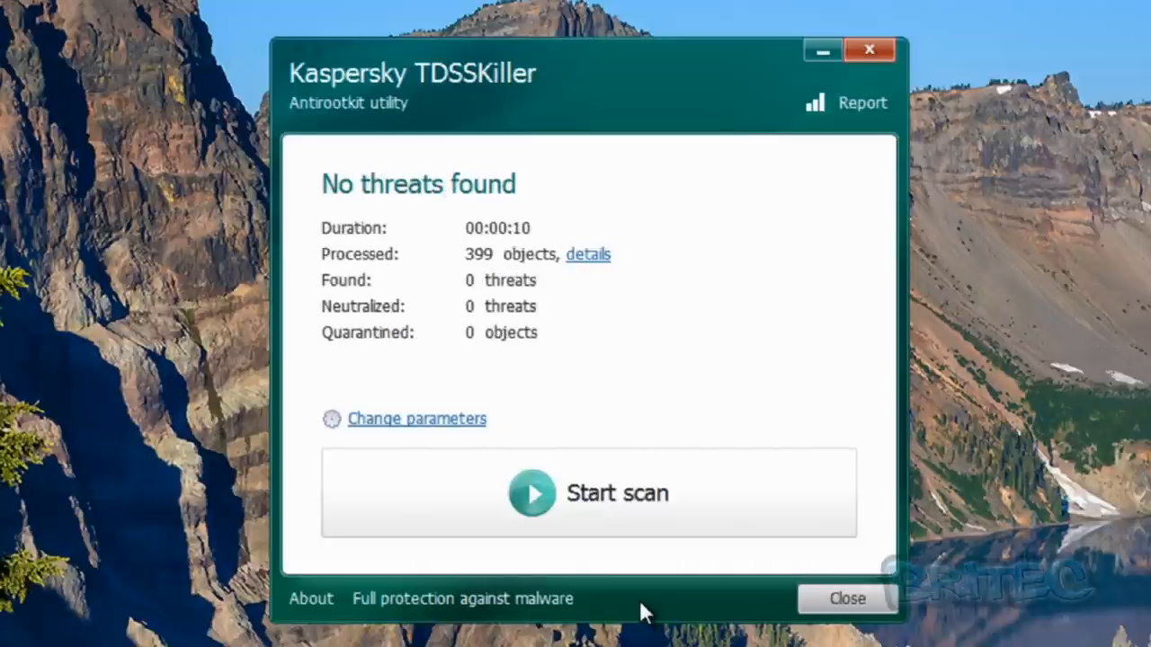
mouse_move(846, 599)
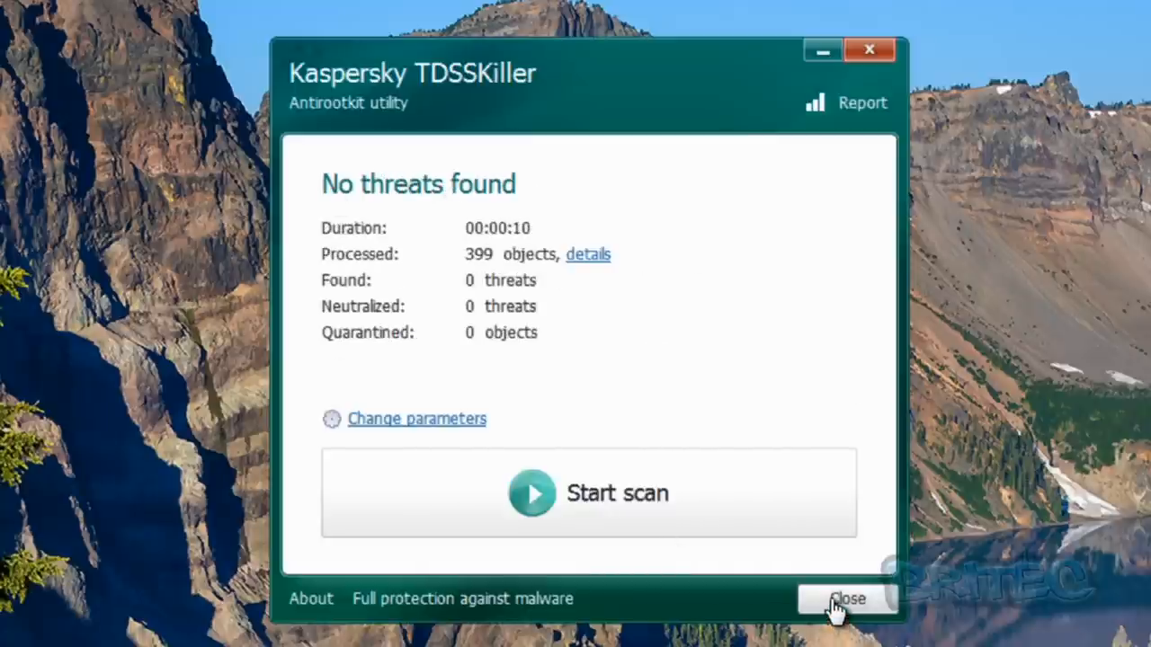
- Close TDSSKiller after its clean no-threats rescan, returning to the Windows 7 desktop
left_click(845, 599)
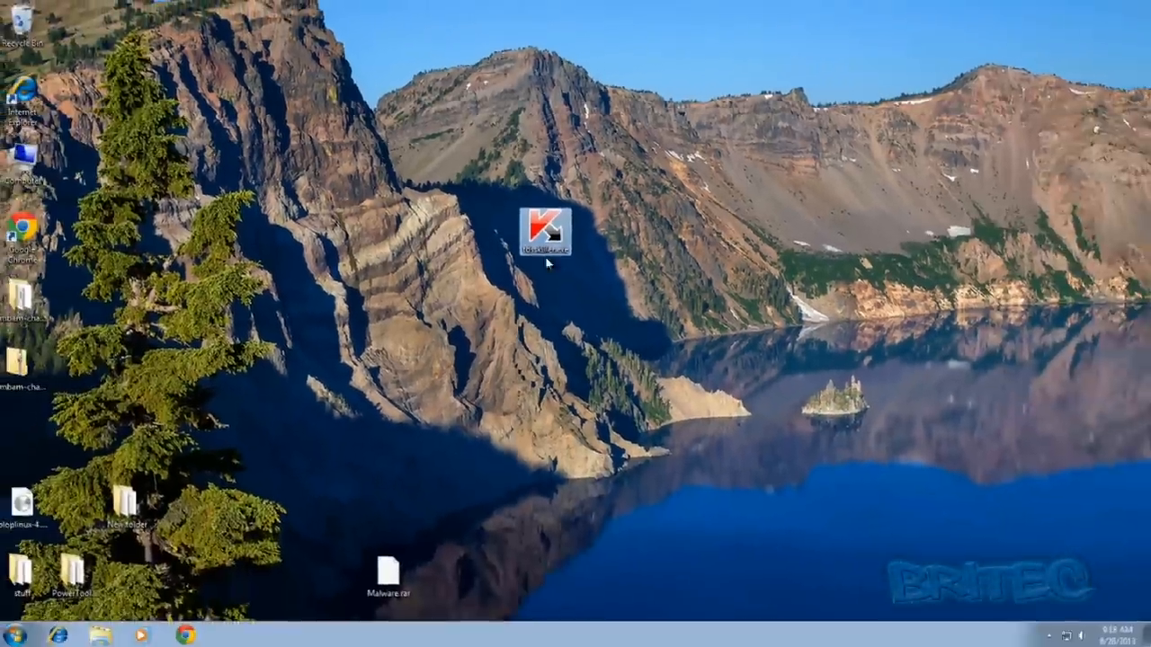